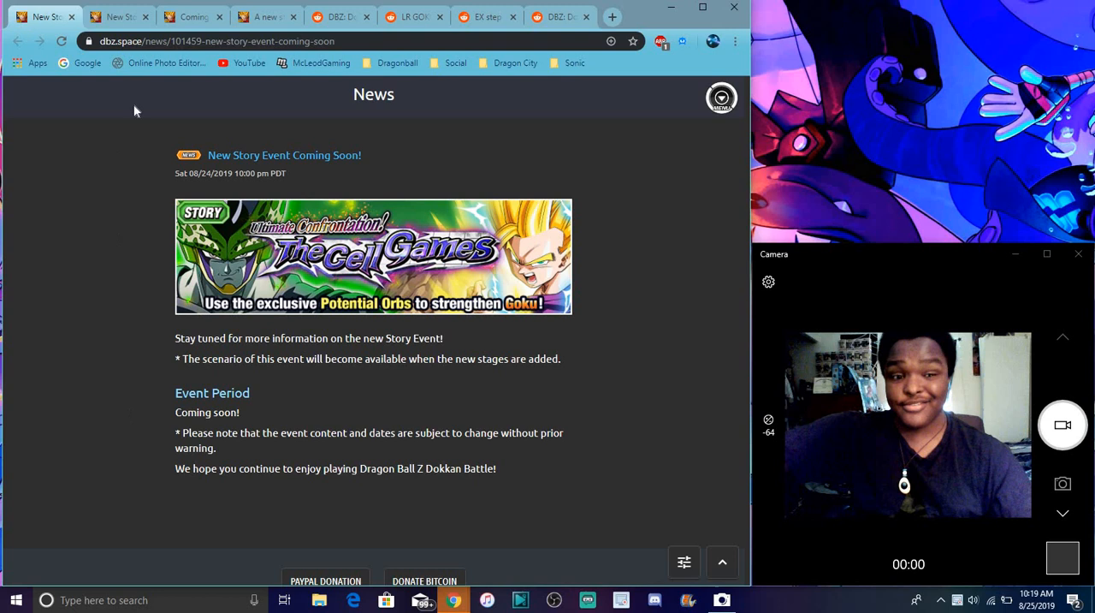
mouse_move(428, 272)
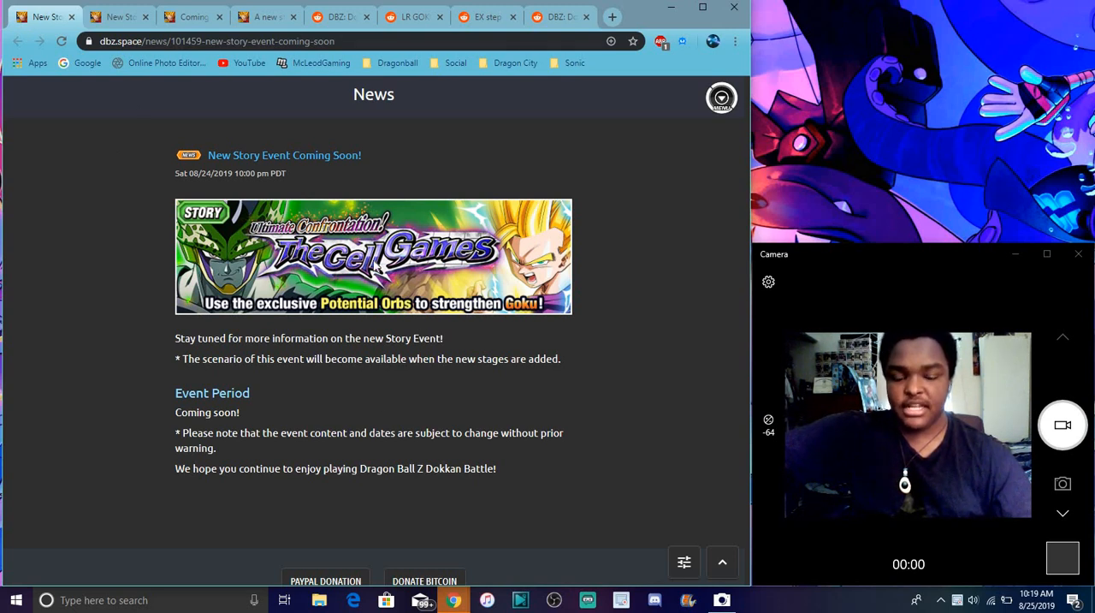
mouse_move(340, 147)
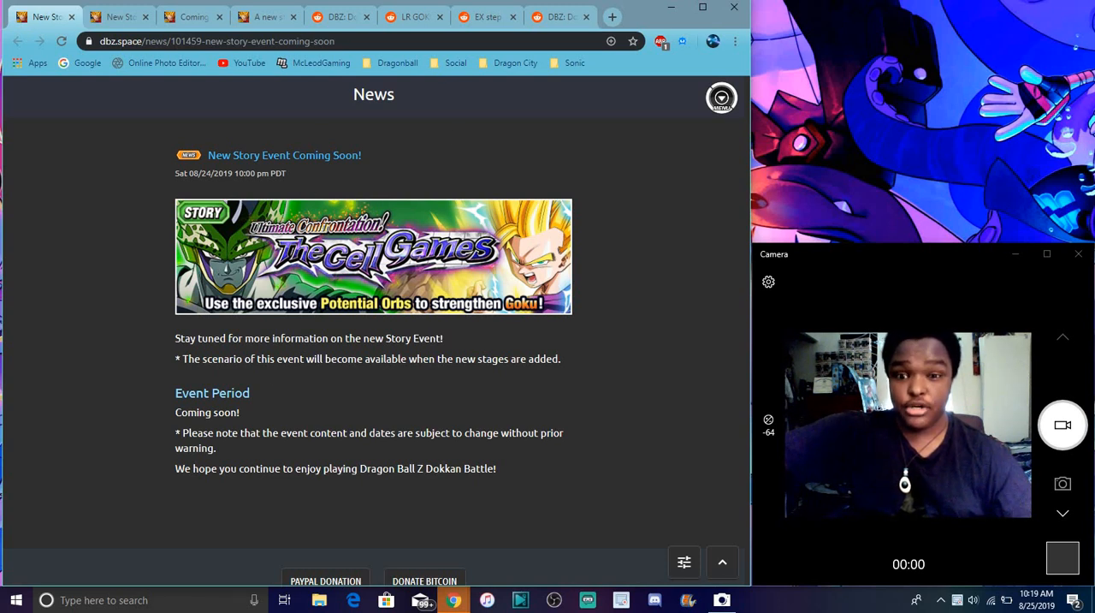
mouse_move(465, 212)
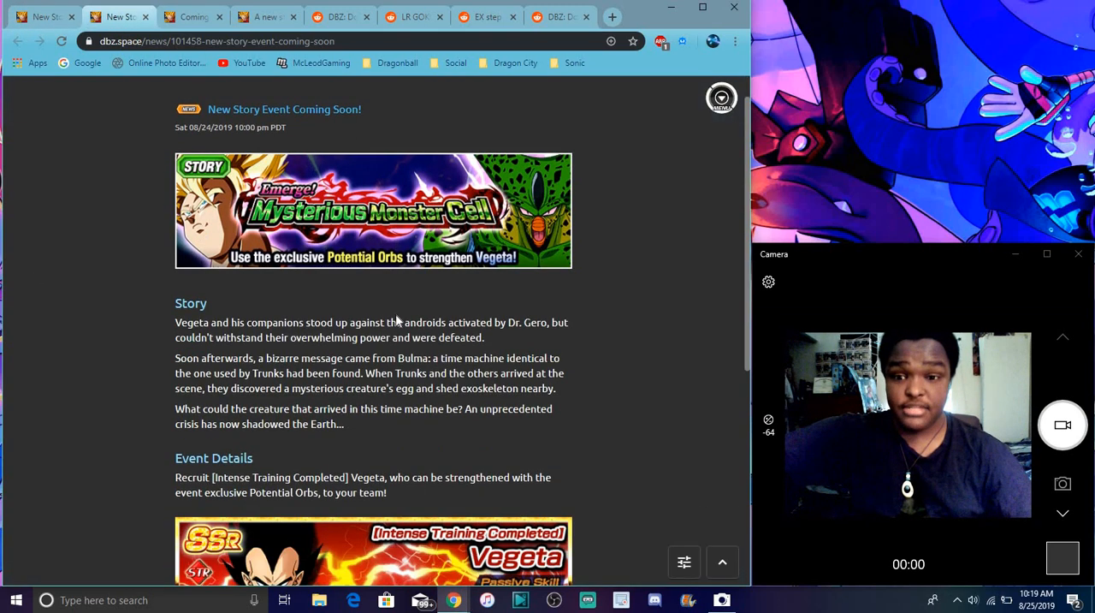
Read the Mysterious Monster Cell story event news: story, Intense Training Completed Vegeta details and event period.
scroll("down", 3)
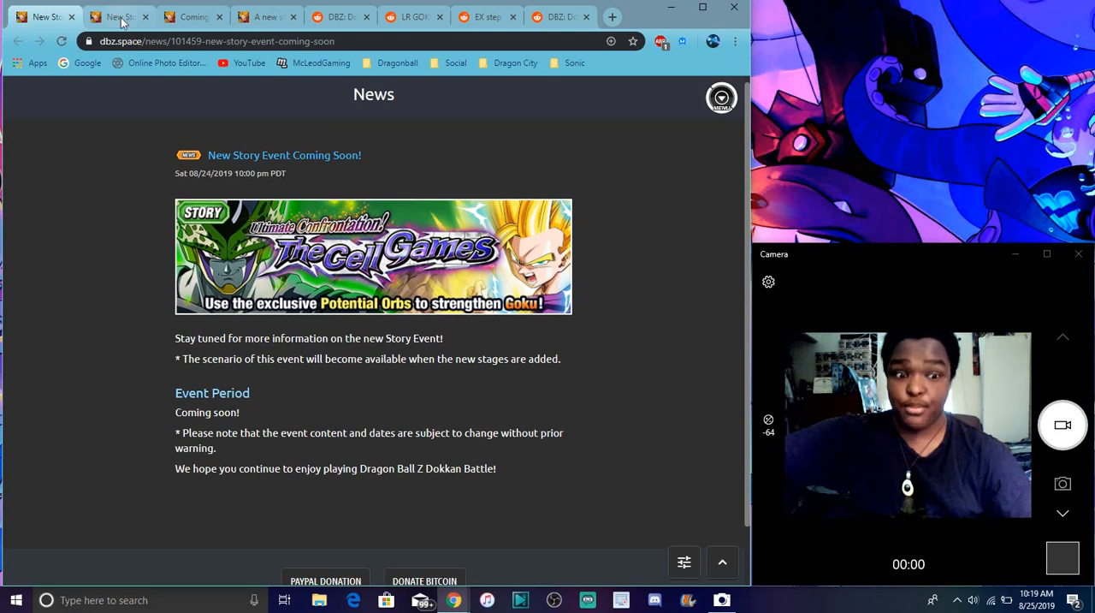
left_click(118, 17)
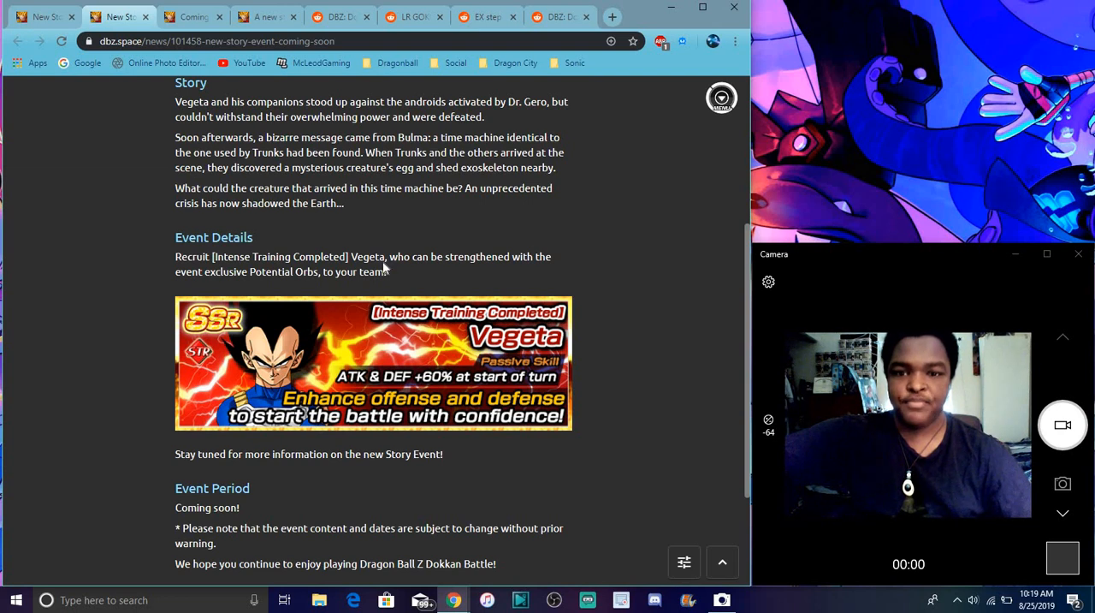
scroll("down", 3)
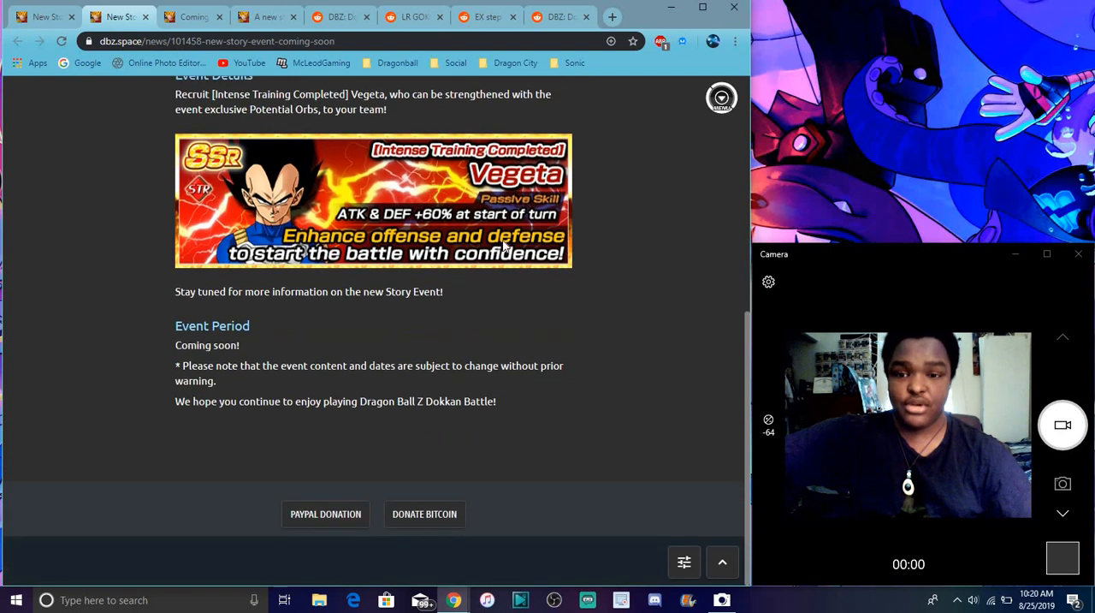
mouse_move(492, 319)
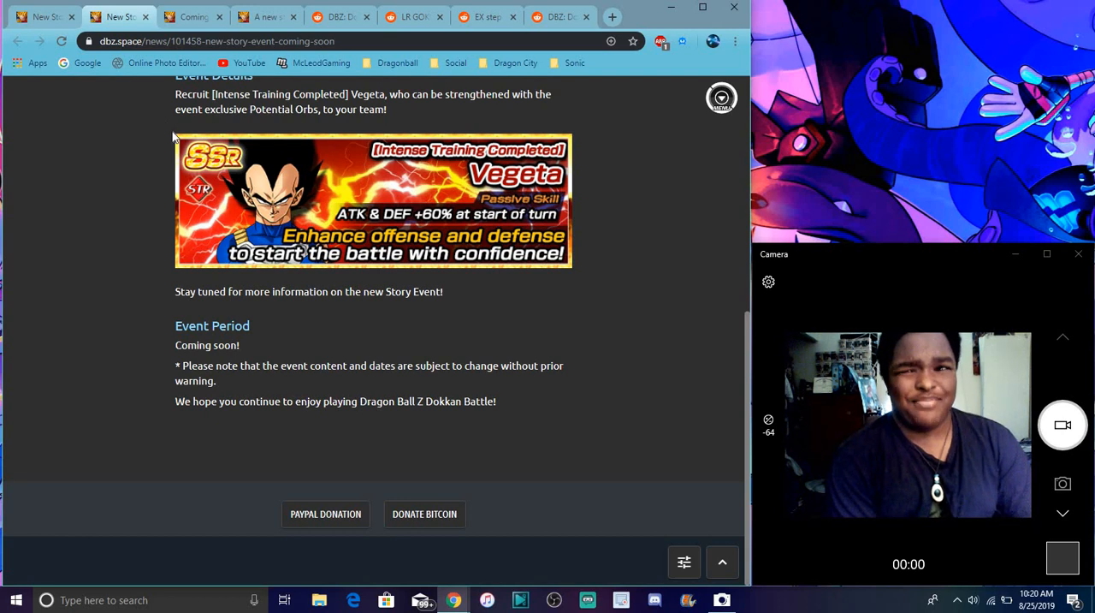
mouse_move(178, 127)
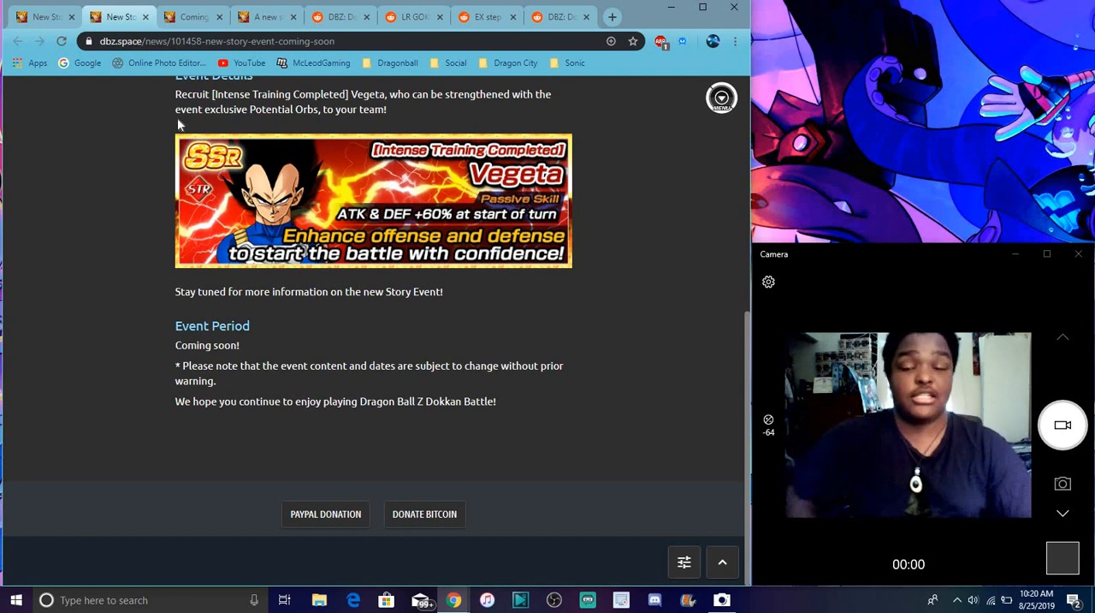
mouse_move(117, 117)
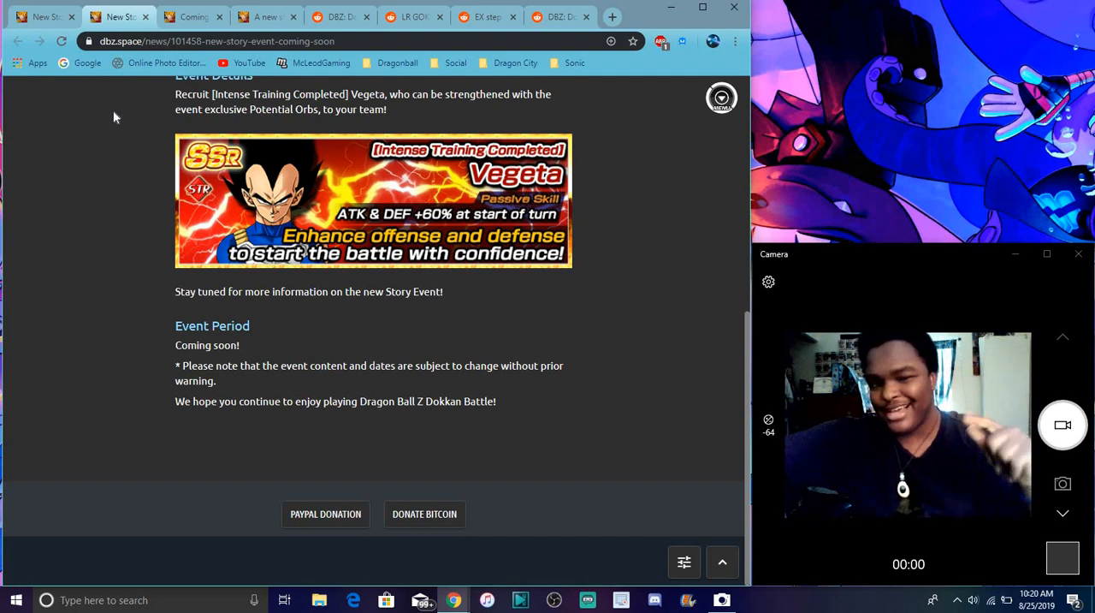
scroll("up", 3)
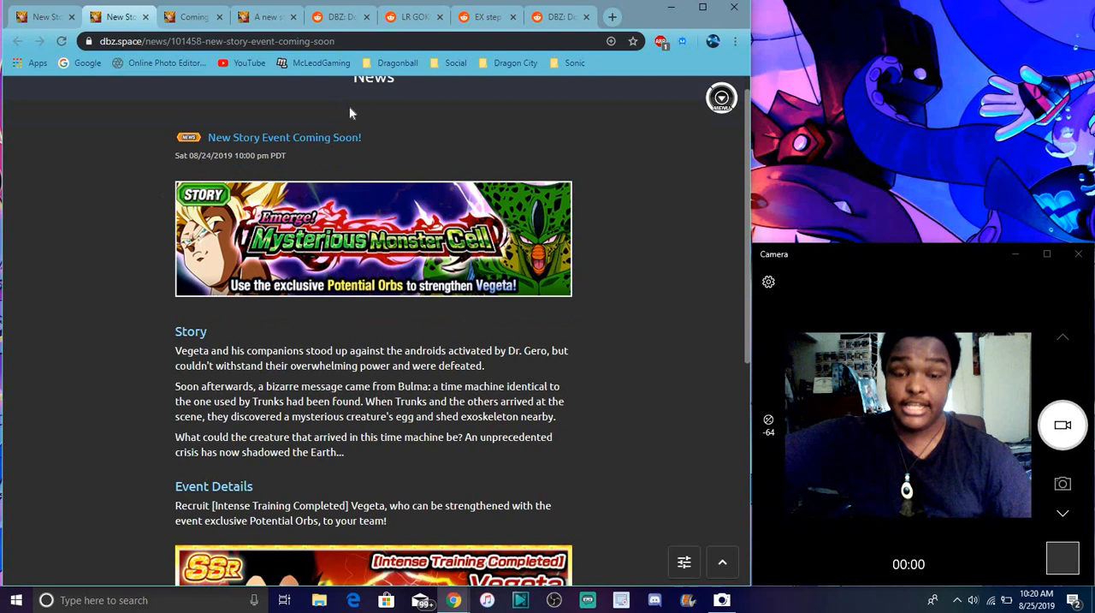
scroll("down", 3)
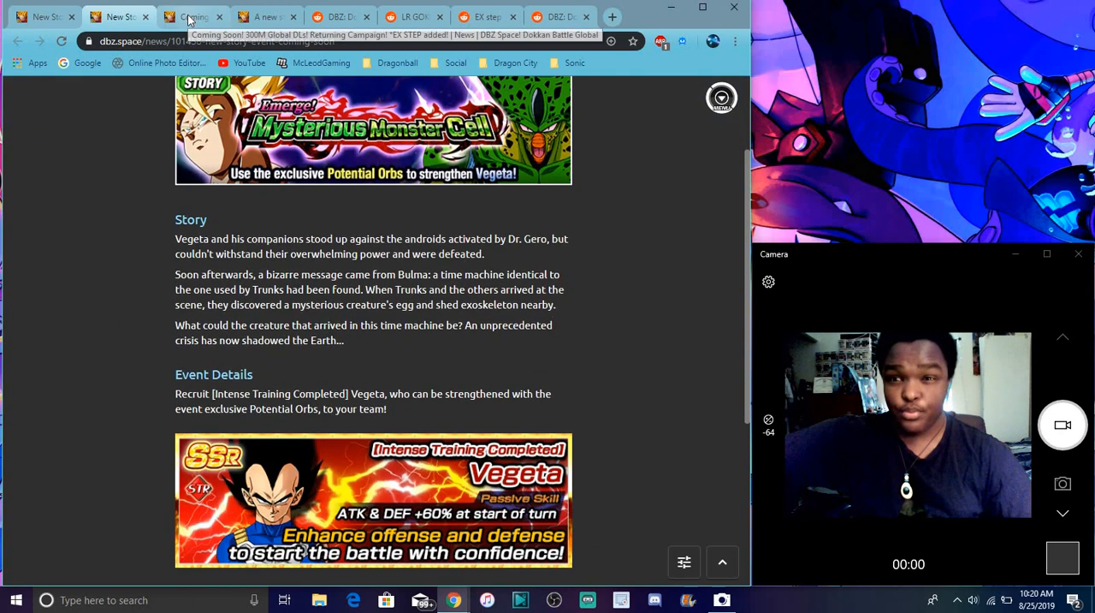
Read the 300 Million Worldwide Celebration campaign rewards, then bring up the Super Battle BOSS Rush new-stage news.
left_click(190, 17)
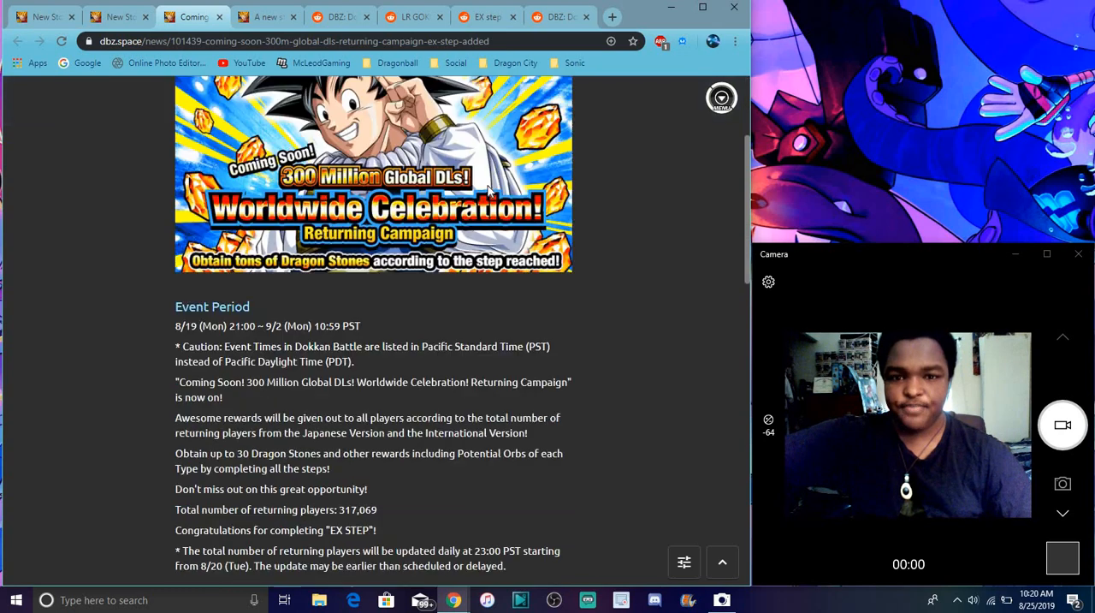
scroll("down", 3)
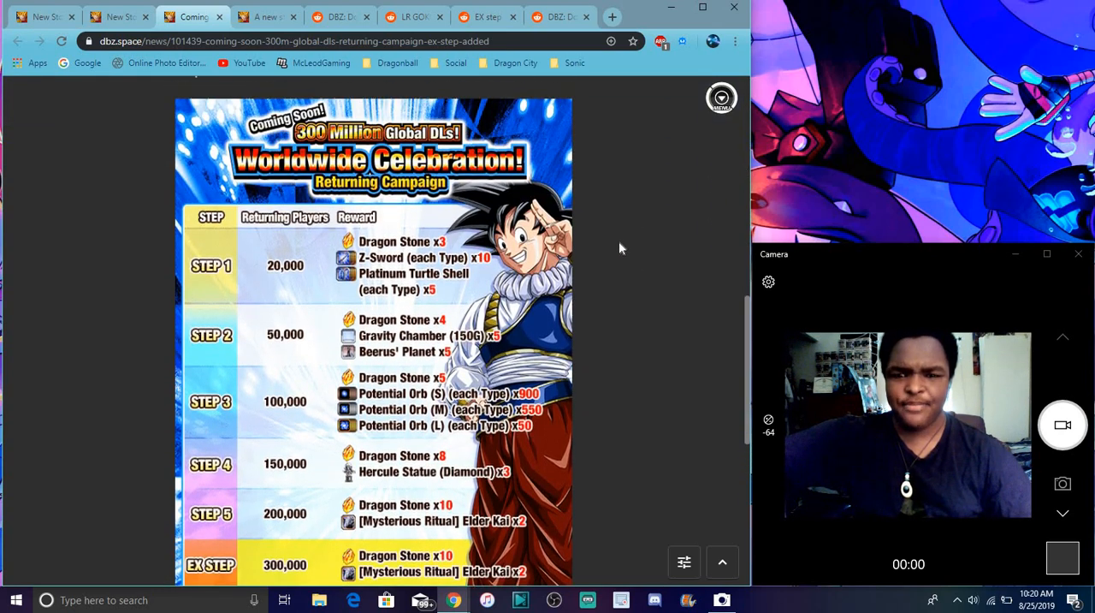
scroll("down", 3)
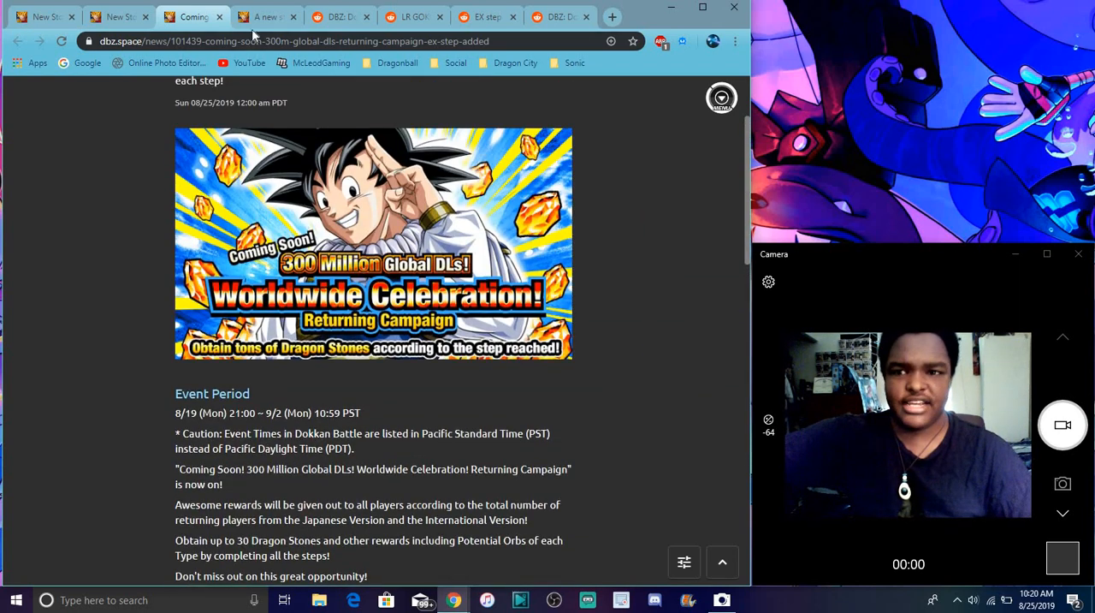
left_click(265, 17)
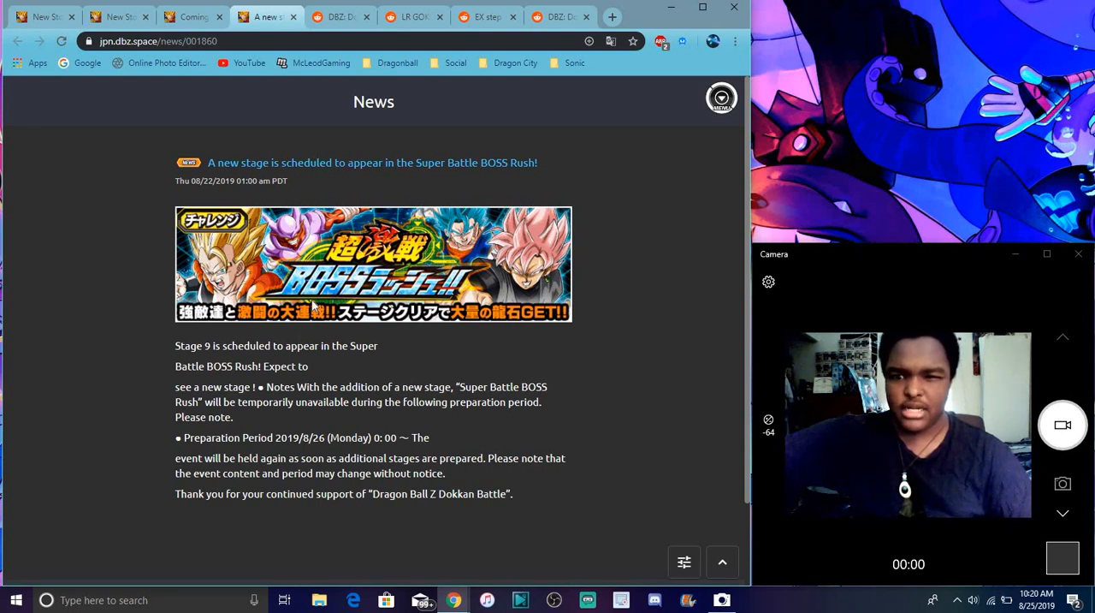
mouse_move(189, 92)
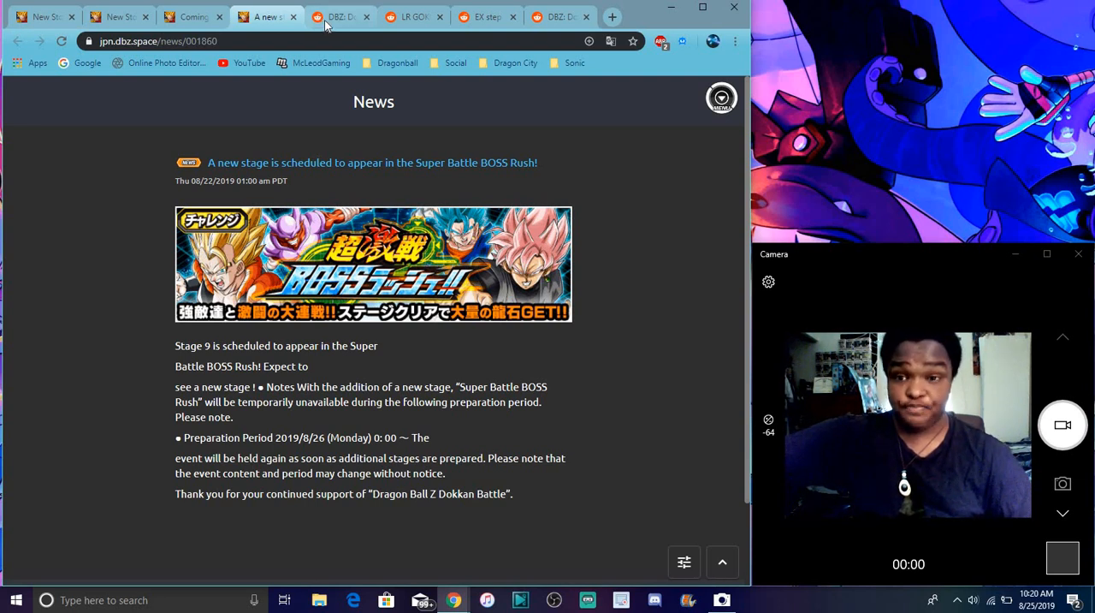
Browse down the r/DBZDokkanBattle GLB Official feed through the recent announcements.
left_click(339, 17)
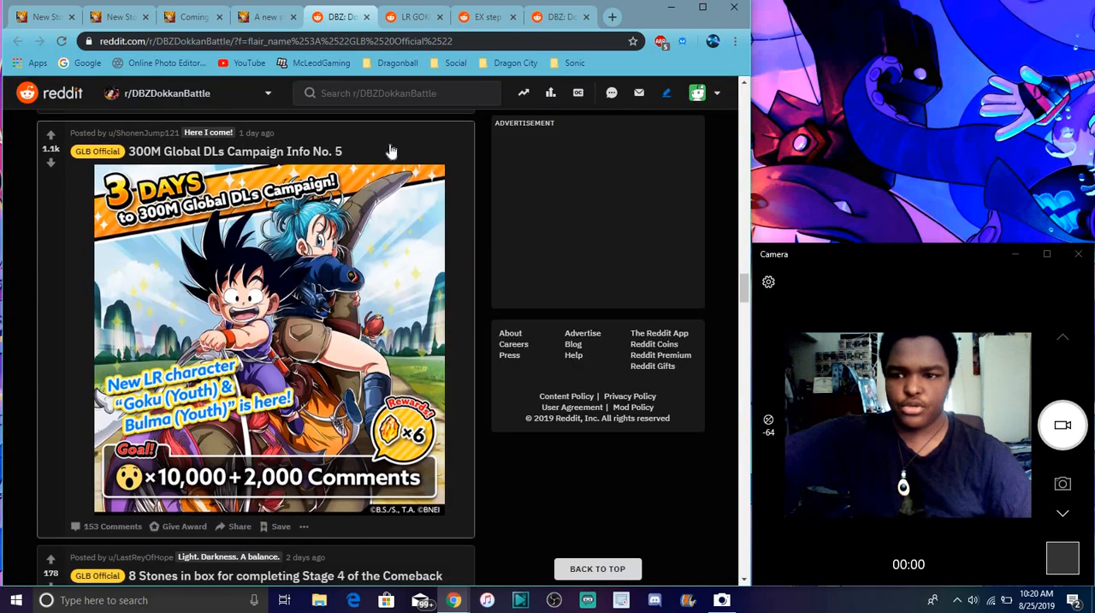
scroll("down", 3)
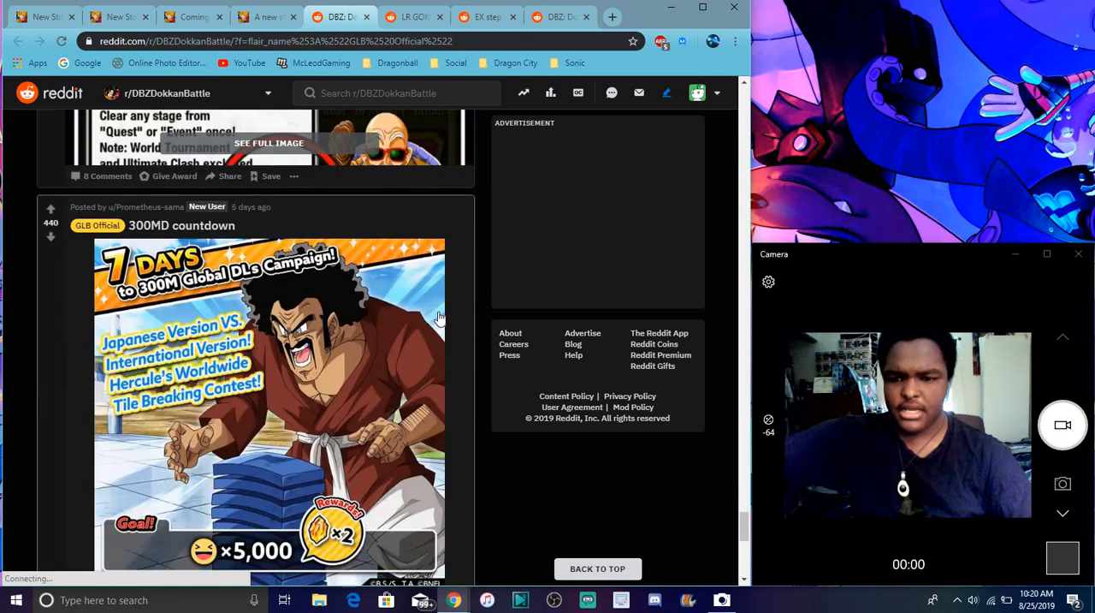
scroll("down", 3)
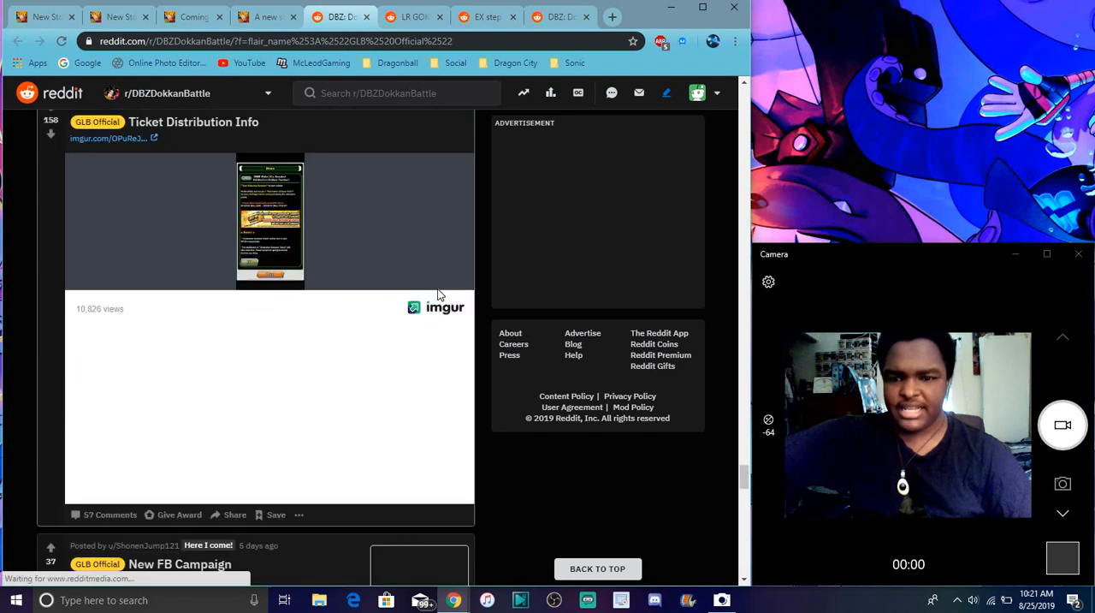
scroll("down", 3)
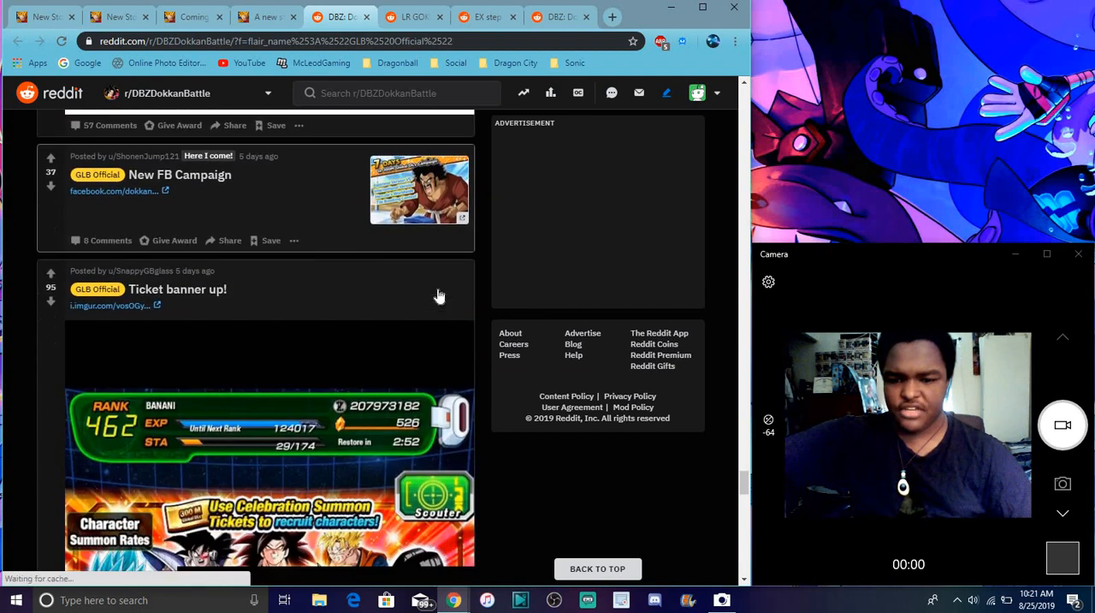
scroll("down", 3)
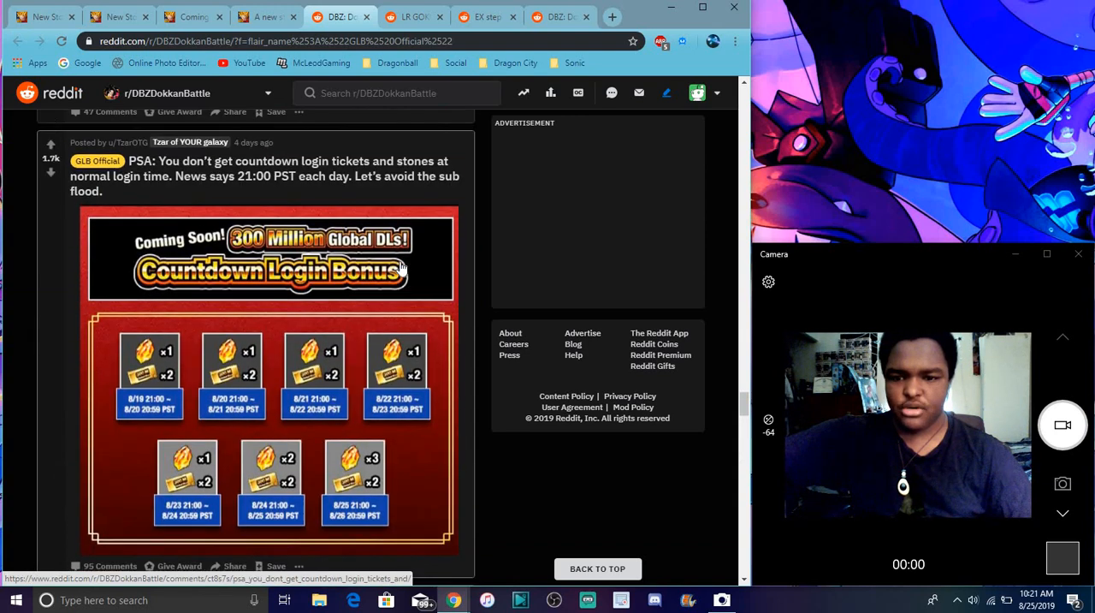
scroll("down", 3)
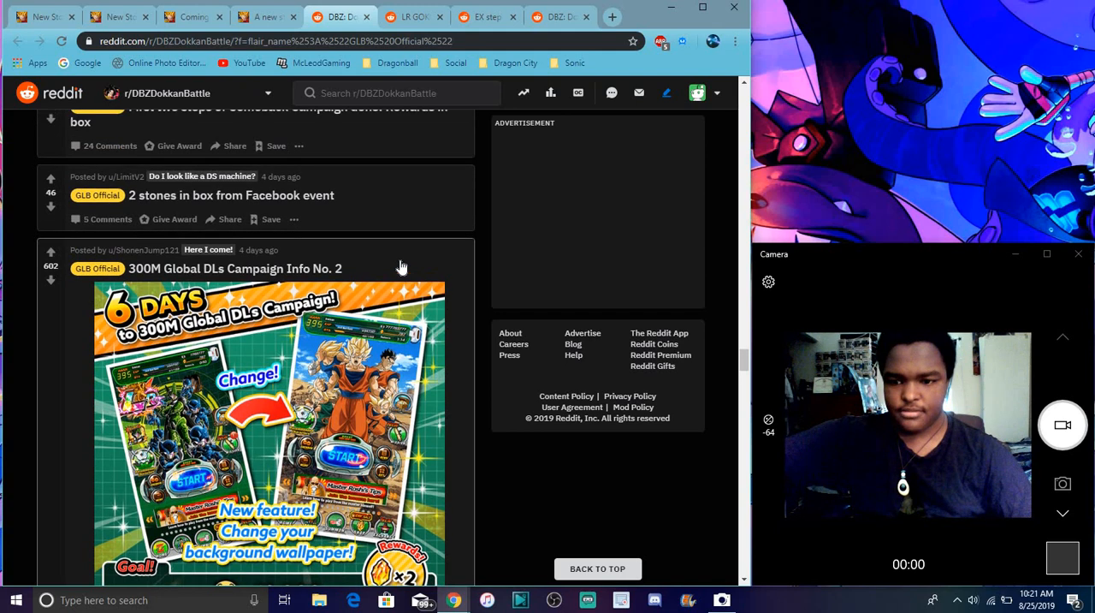
scroll("down", 3)
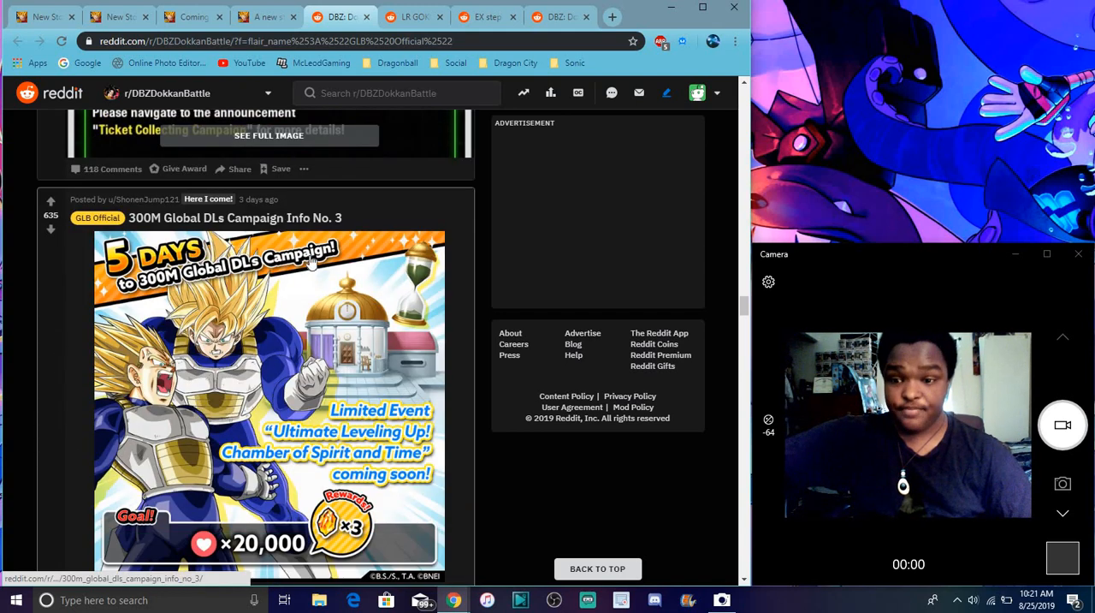
scroll("down", 3)
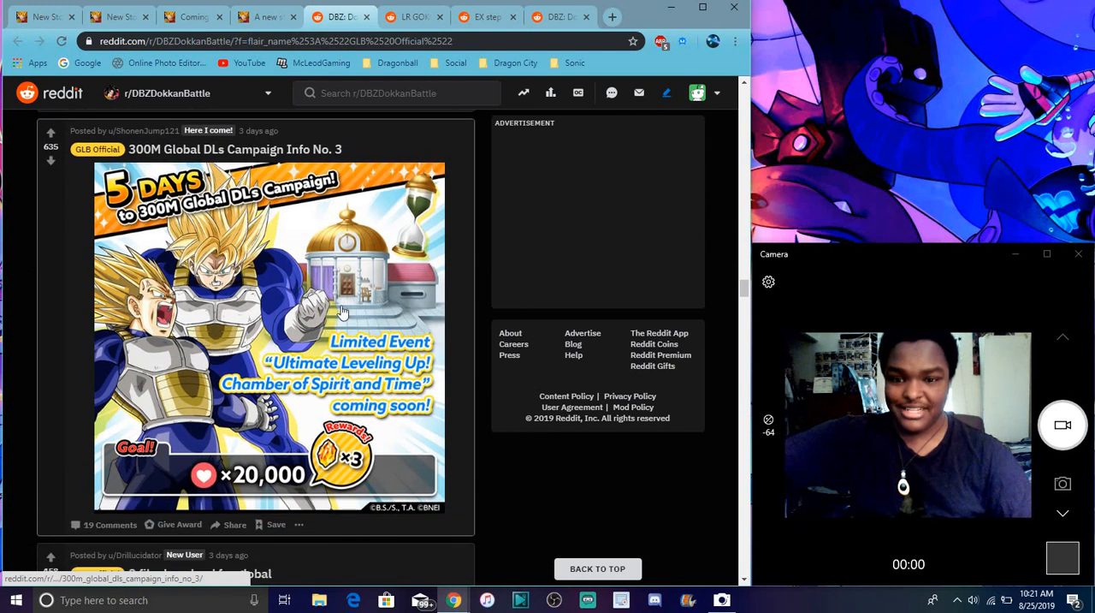
mouse_move(352, 248)
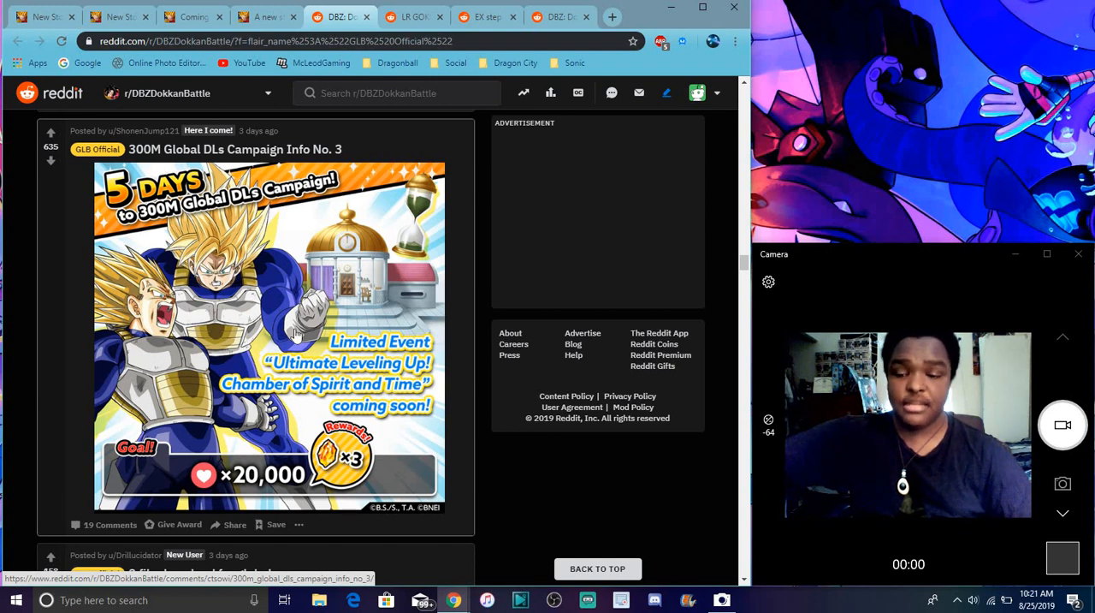
mouse_move(321, 277)
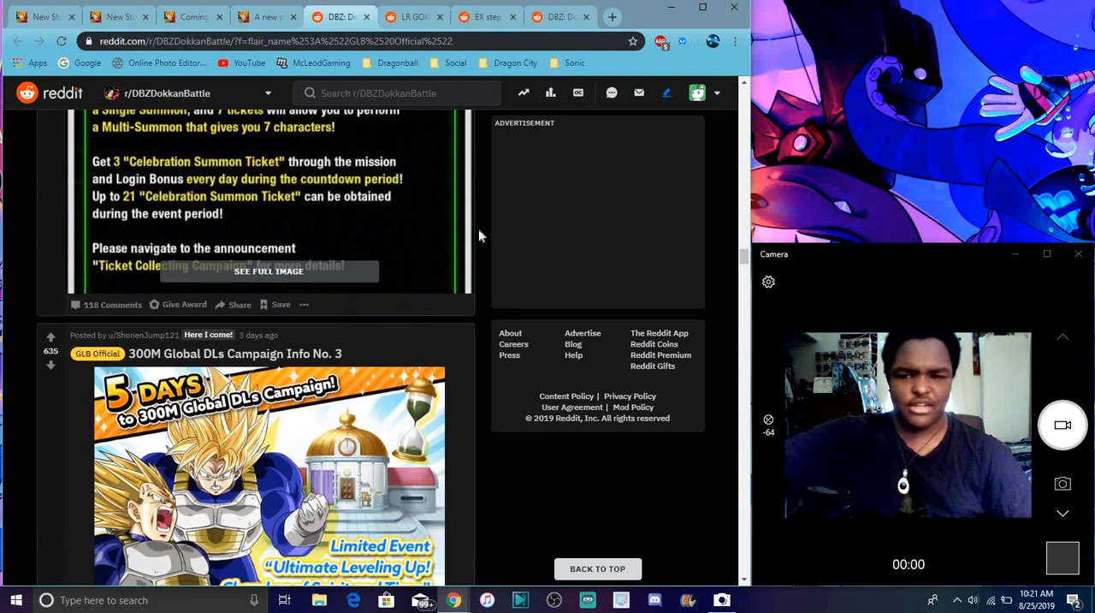
Continue down the feed to the 300M Global DLs Campaign Info No. 6 and Update 4.4.2 posts.
scroll("down", 3)
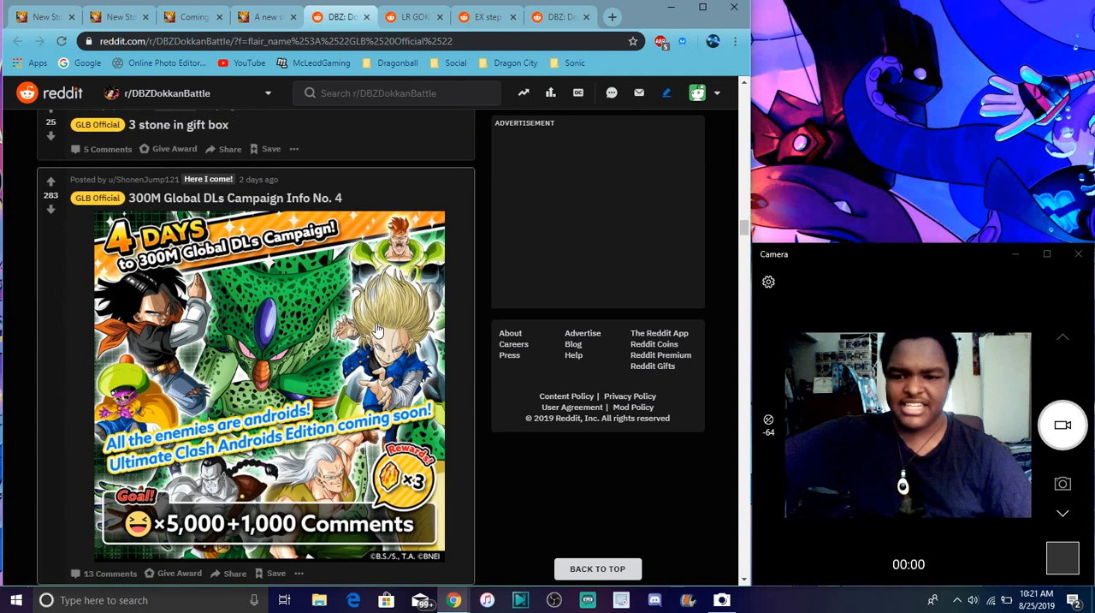
scroll("down", 3)
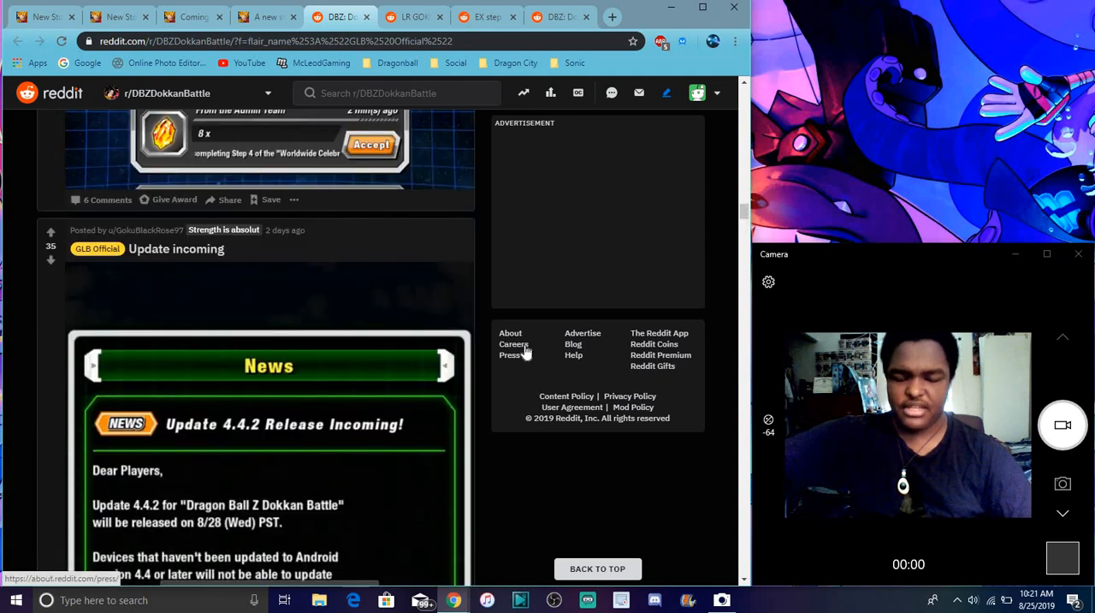
scroll("up", 3)
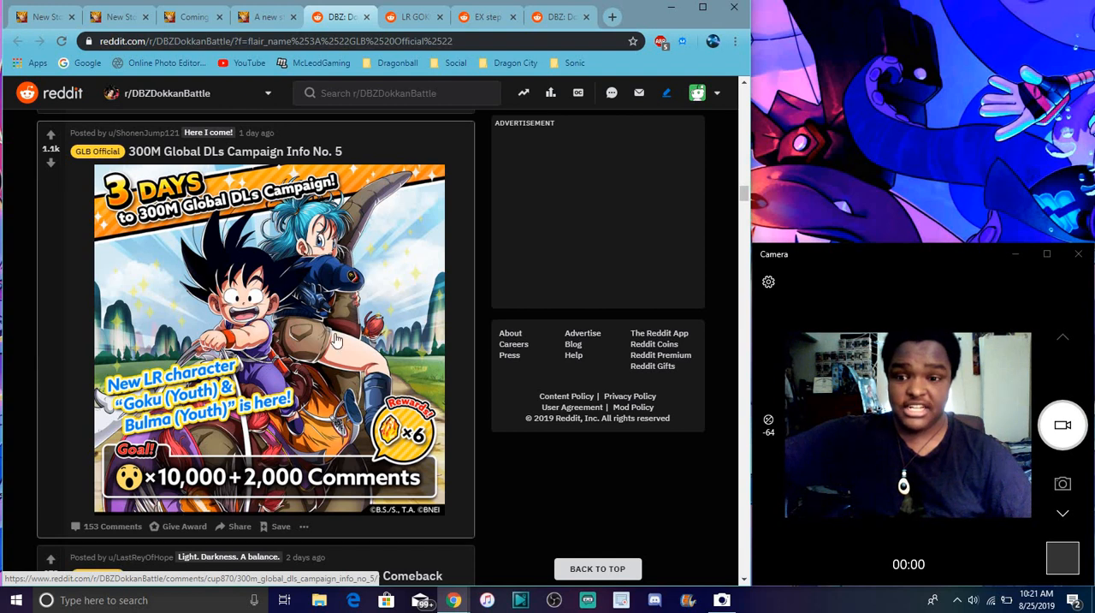
scroll("down", 3)
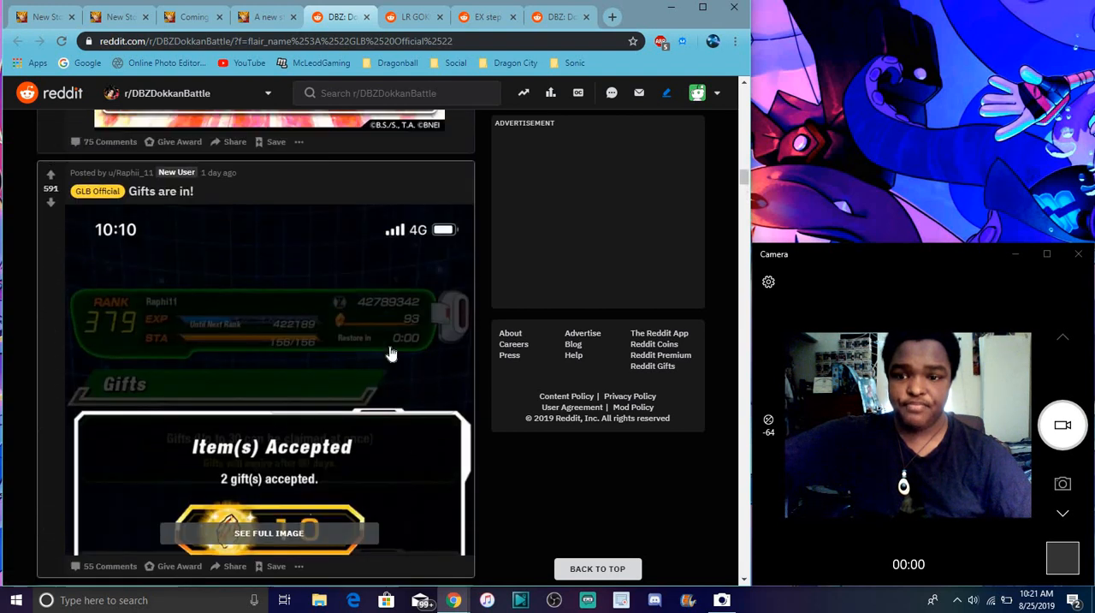
scroll("down", 3)
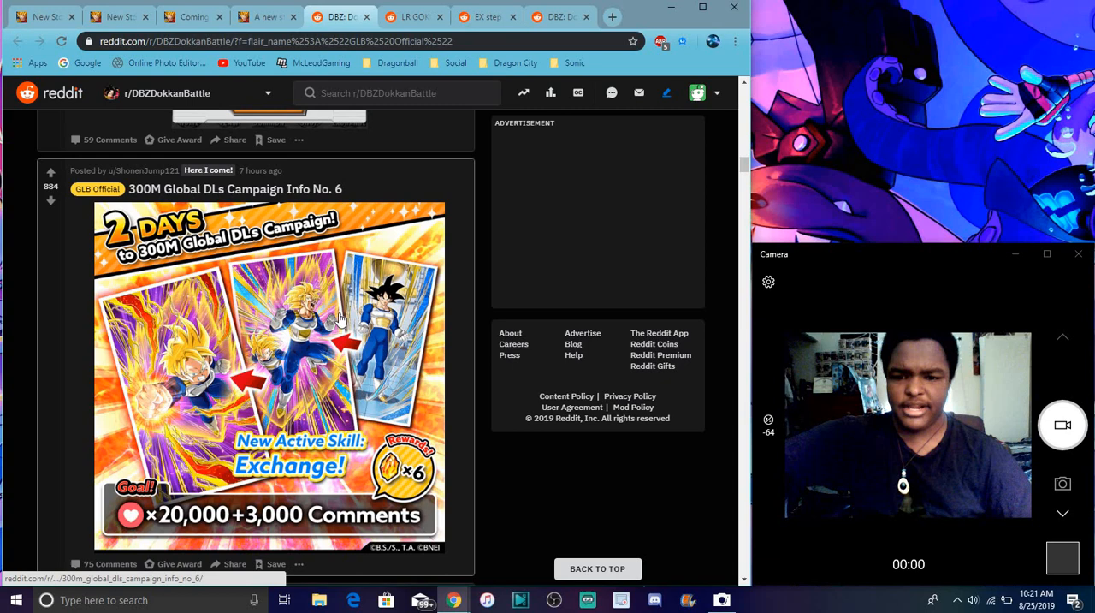
scroll("down", 3)
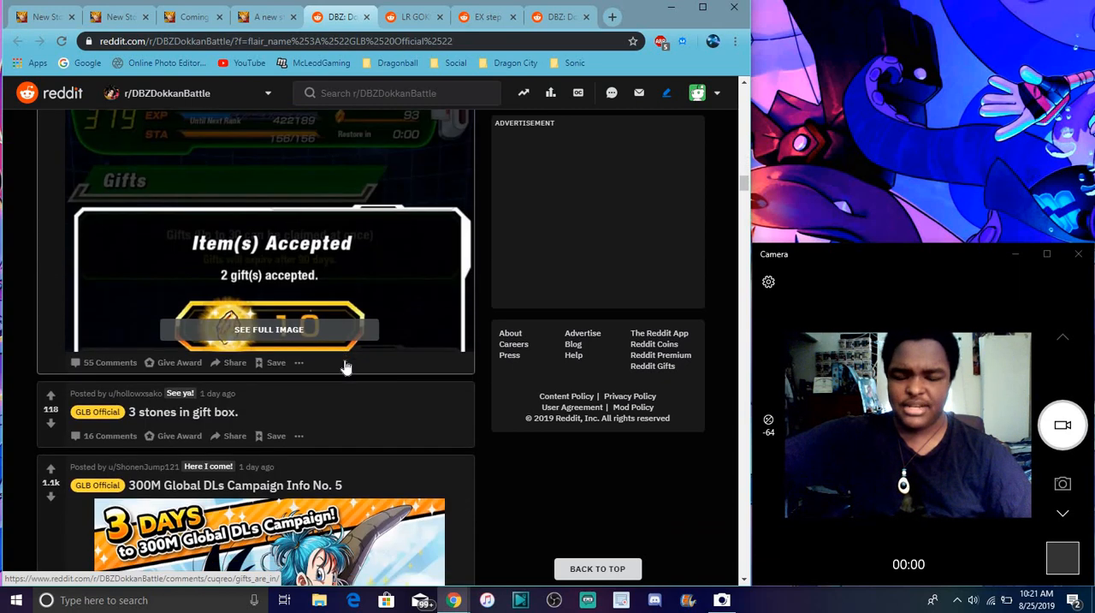
scroll("down", 3)
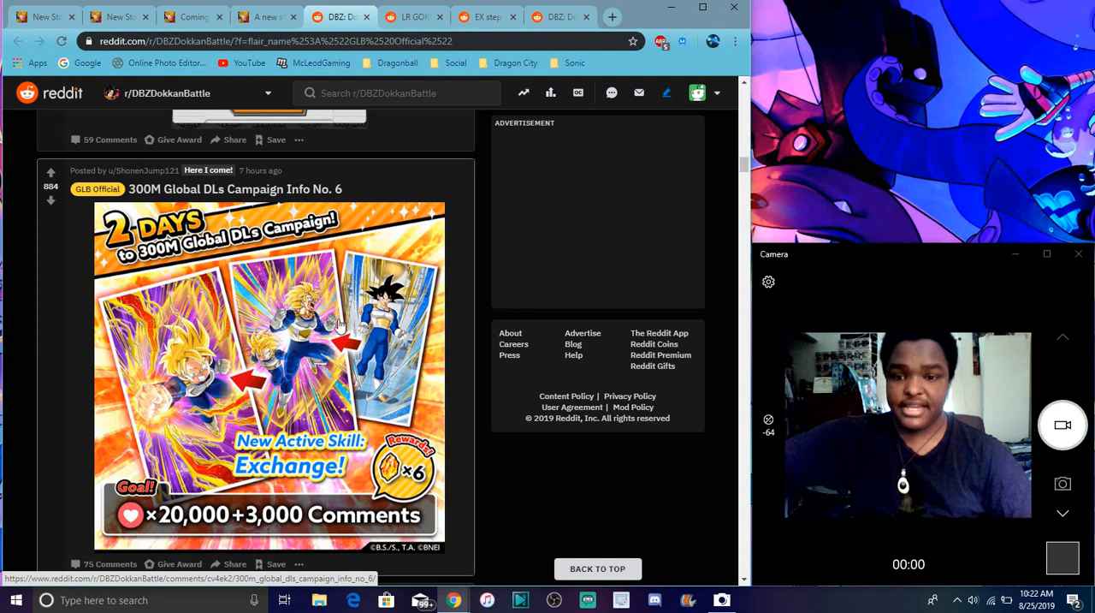
mouse_move(263, 376)
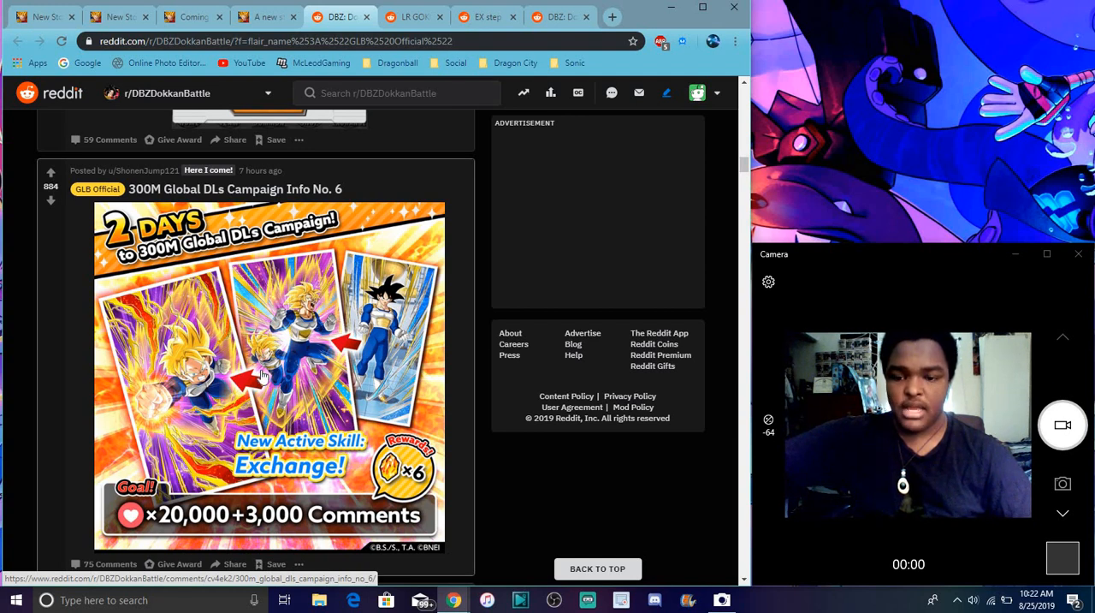
mouse_move(214, 376)
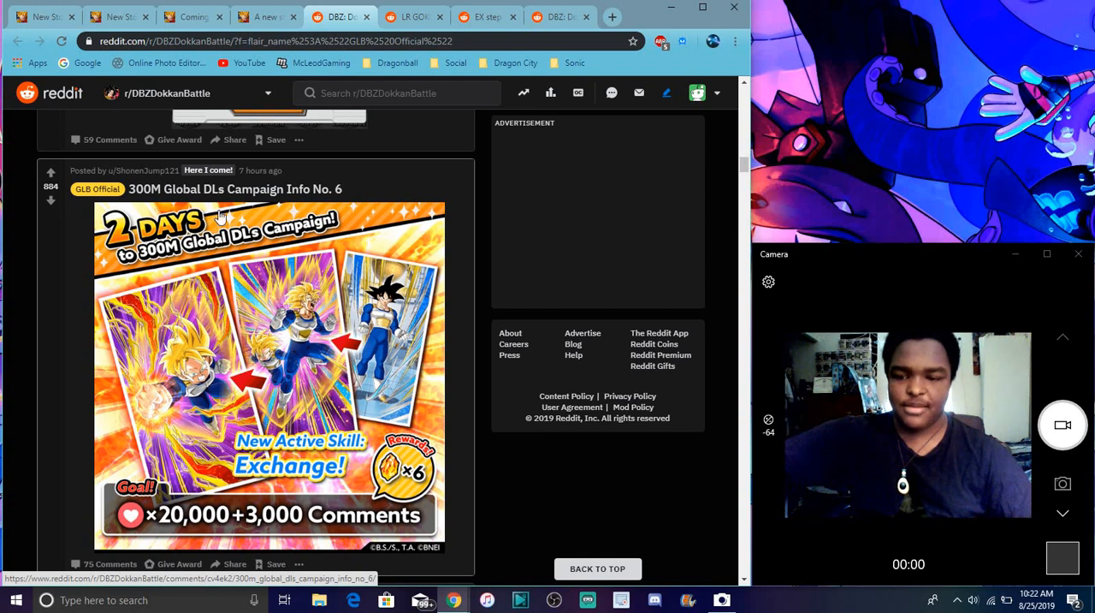
mouse_move(500, 238)
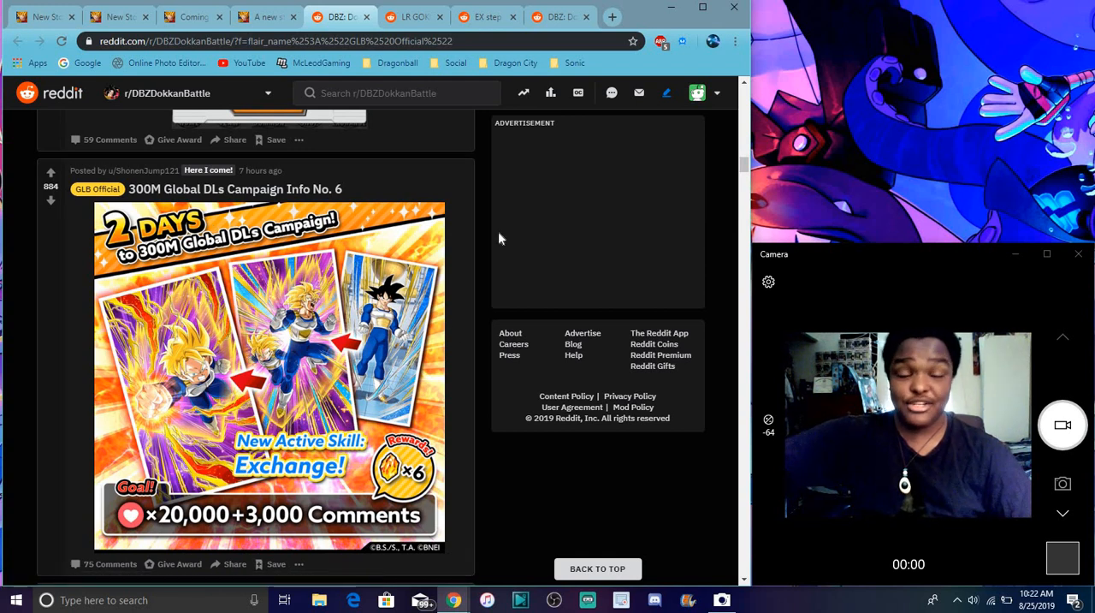
mouse_move(431, 240)
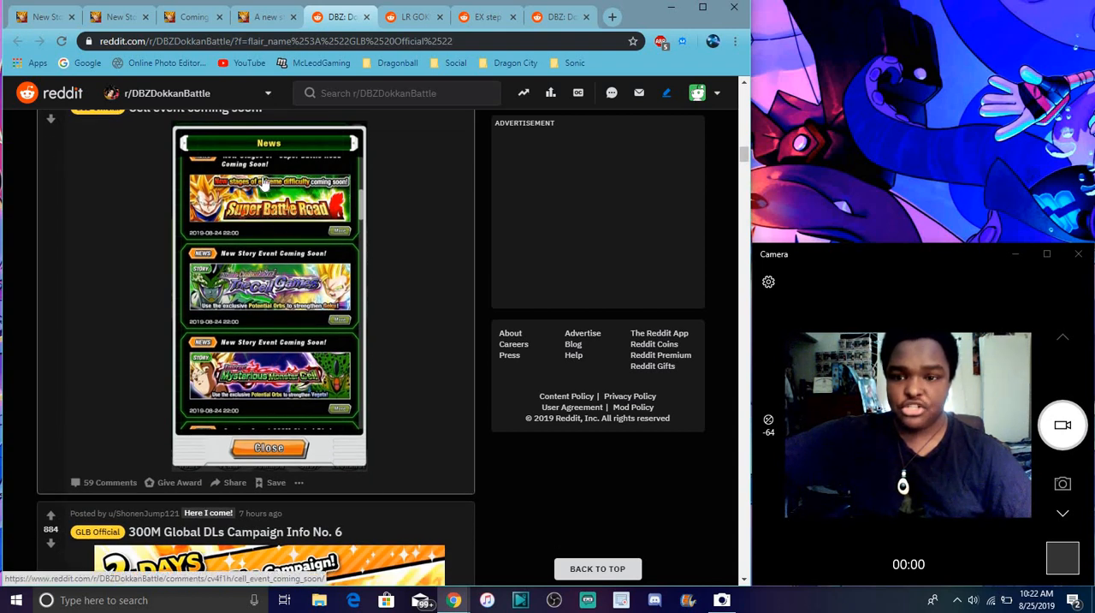
mouse_move(267, 342)
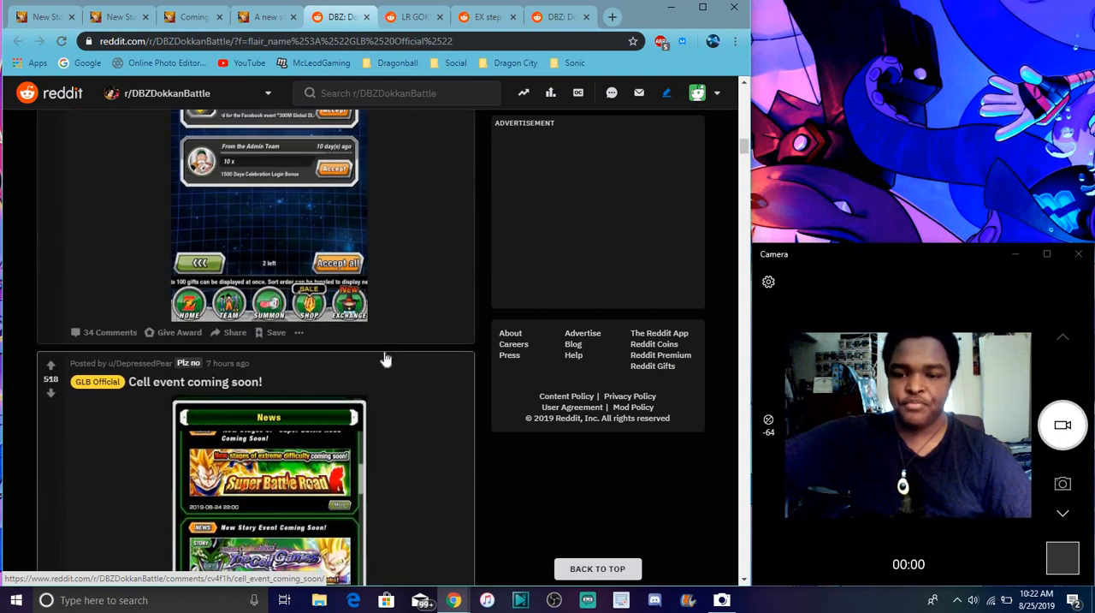
Scroll past the Cell event and Facebook Rewards posts to the Goku & Bulma passive in English post.
scroll("up", 3)
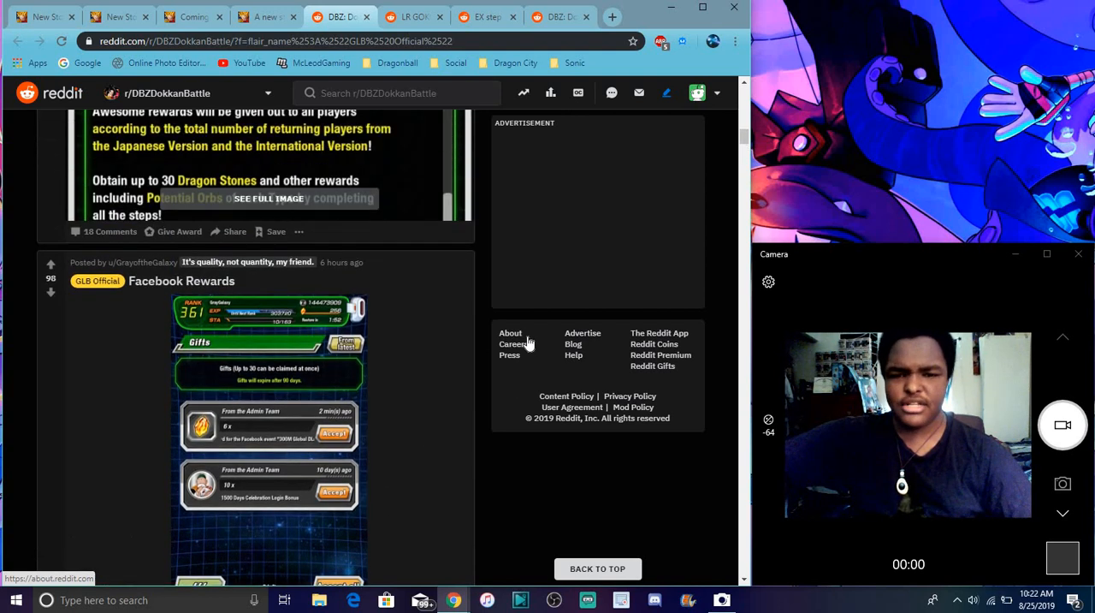
scroll("down", 3)
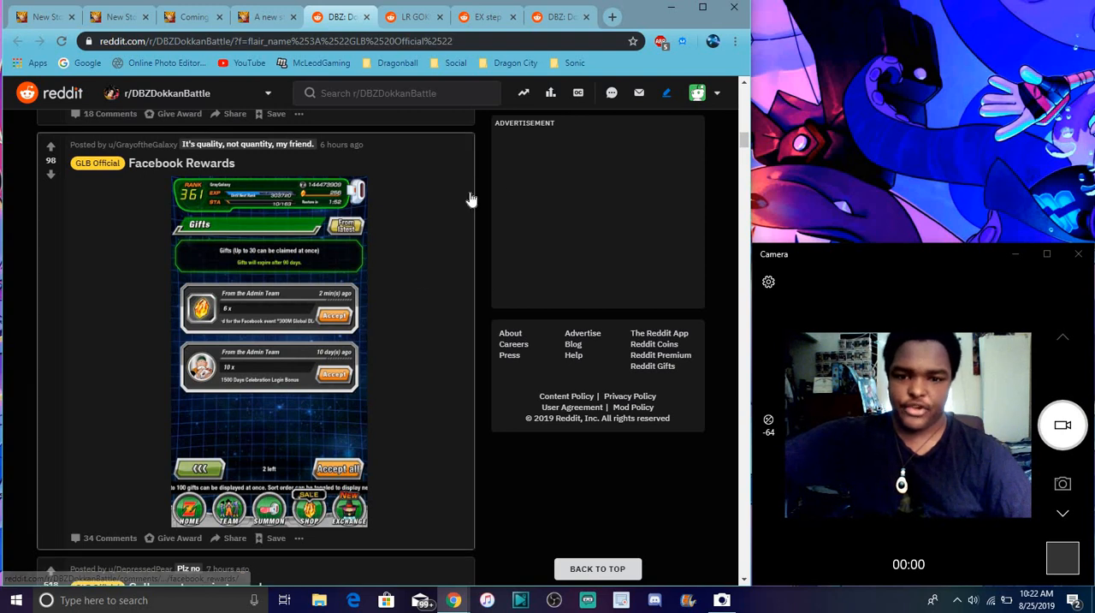
scroll("down", 3)
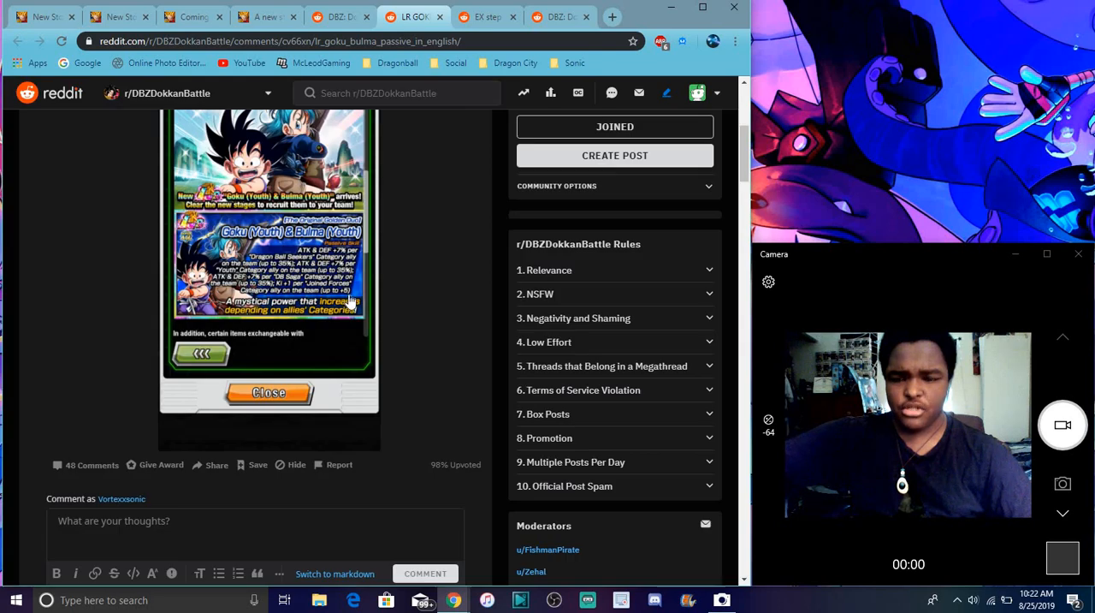
Open the Goku (Youth) & Bulma (Youth) Super Battle Road news image full-size in its own tab.
right_click(312, 248)
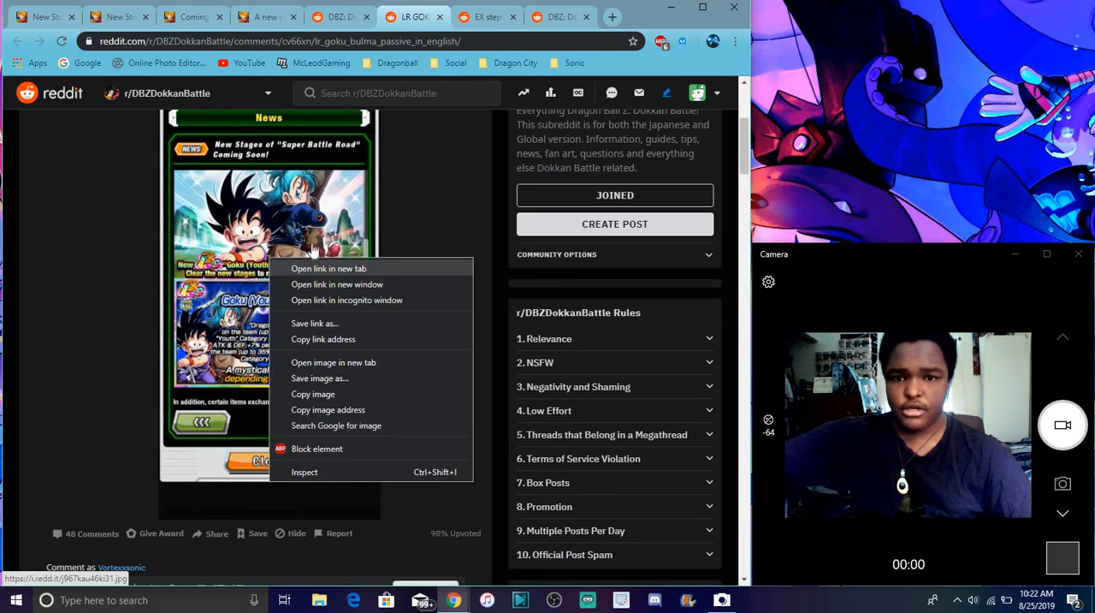
left_click(334, 362)
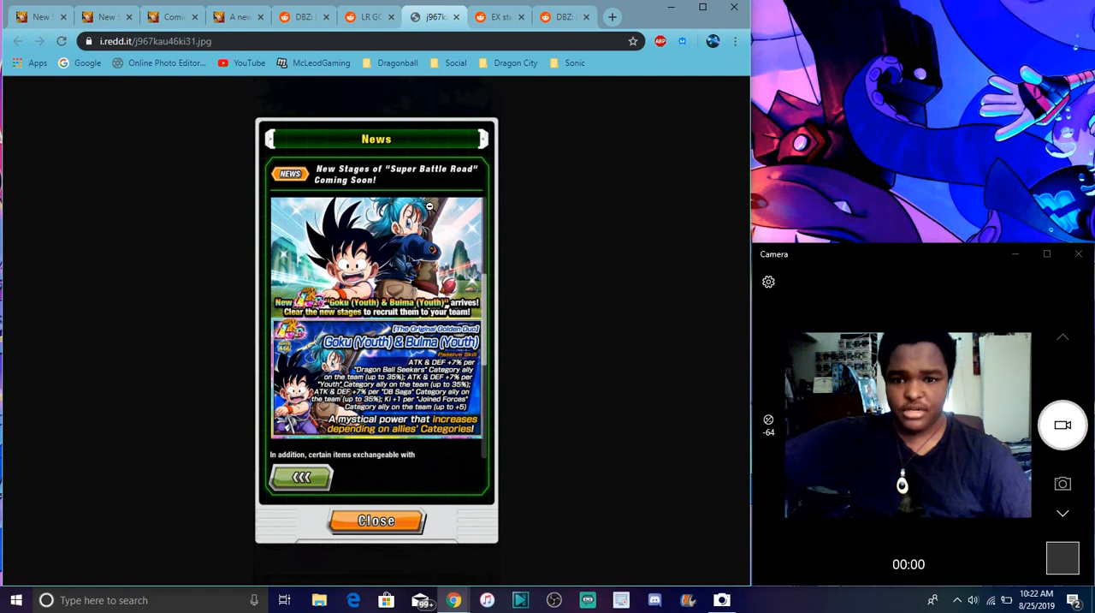
mouse_move(443, 220)
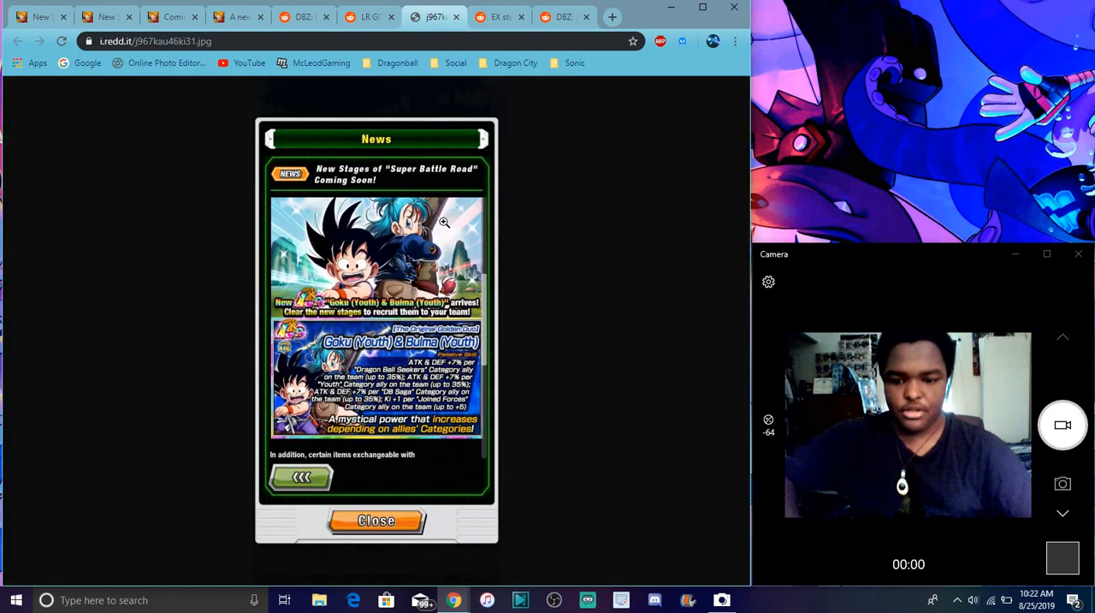
left_click(445, 221)
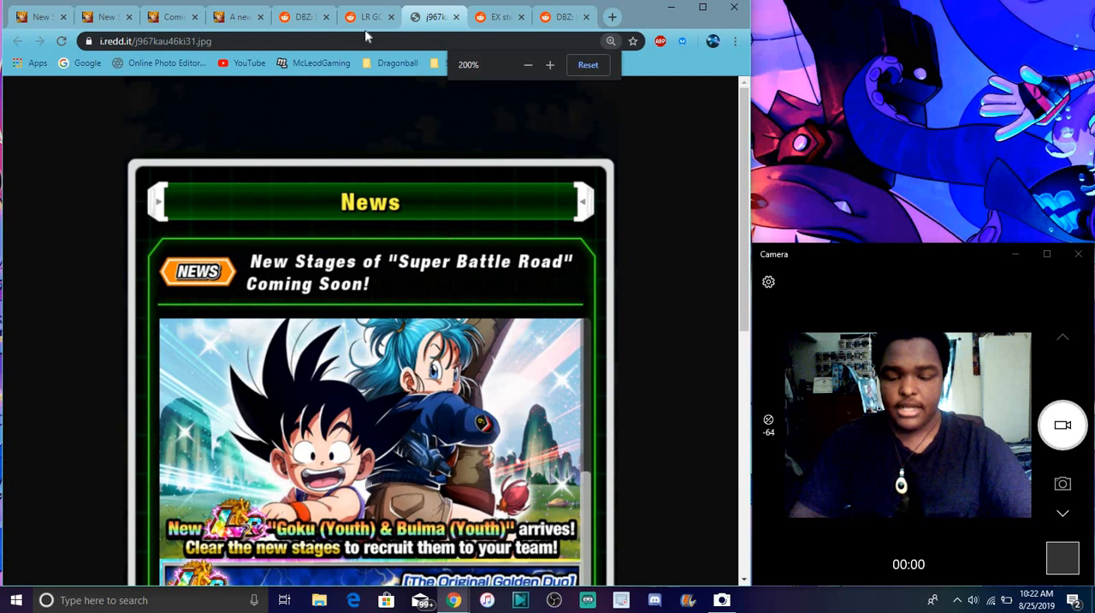
Read down the enlarged image to the Passive Skill text, then go to the Ex Step returning players campaign post.
scroll("down", 3)
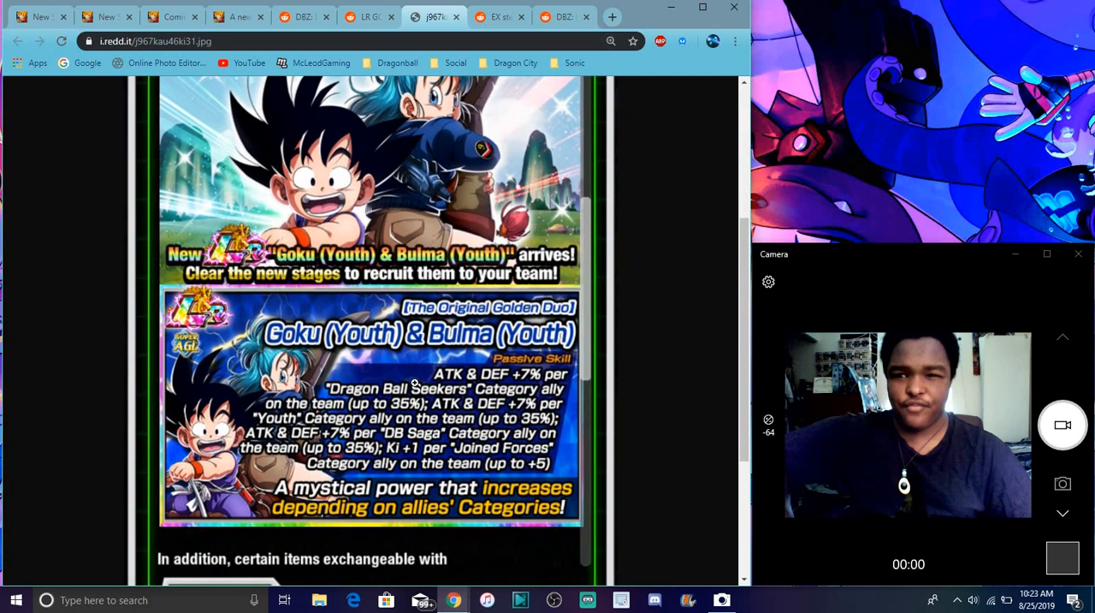
mouse_move(383, 186)
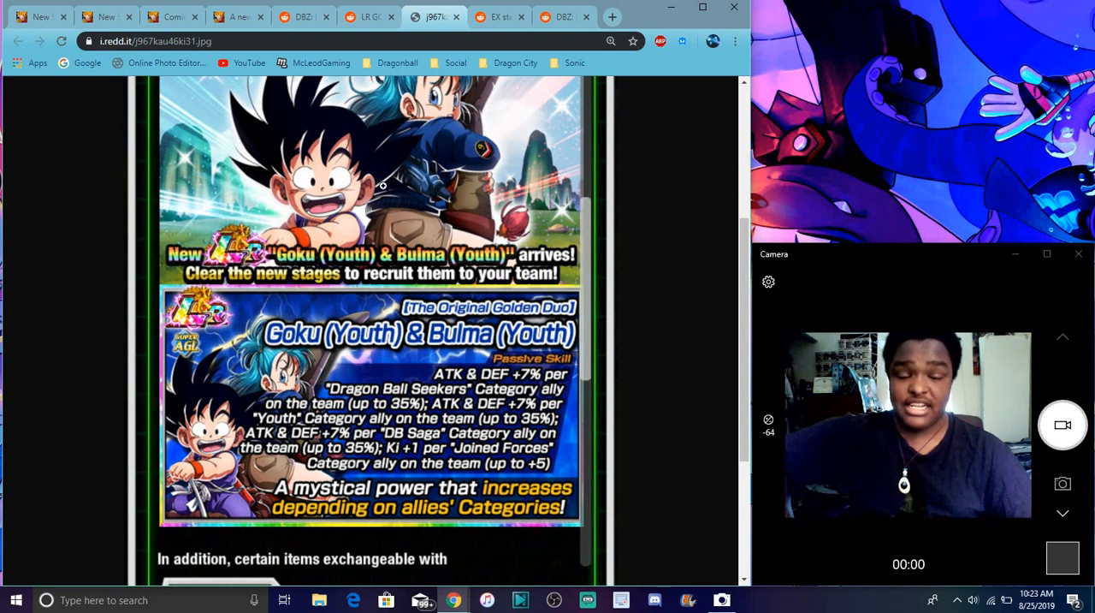
mouse_move(688, 219)
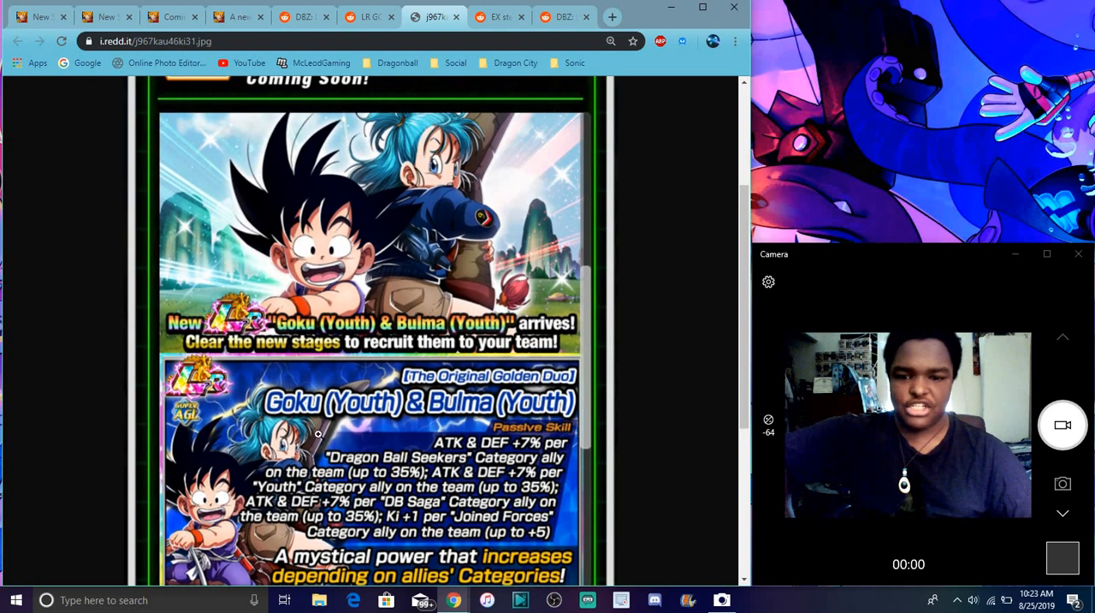
scroll("down", 3)
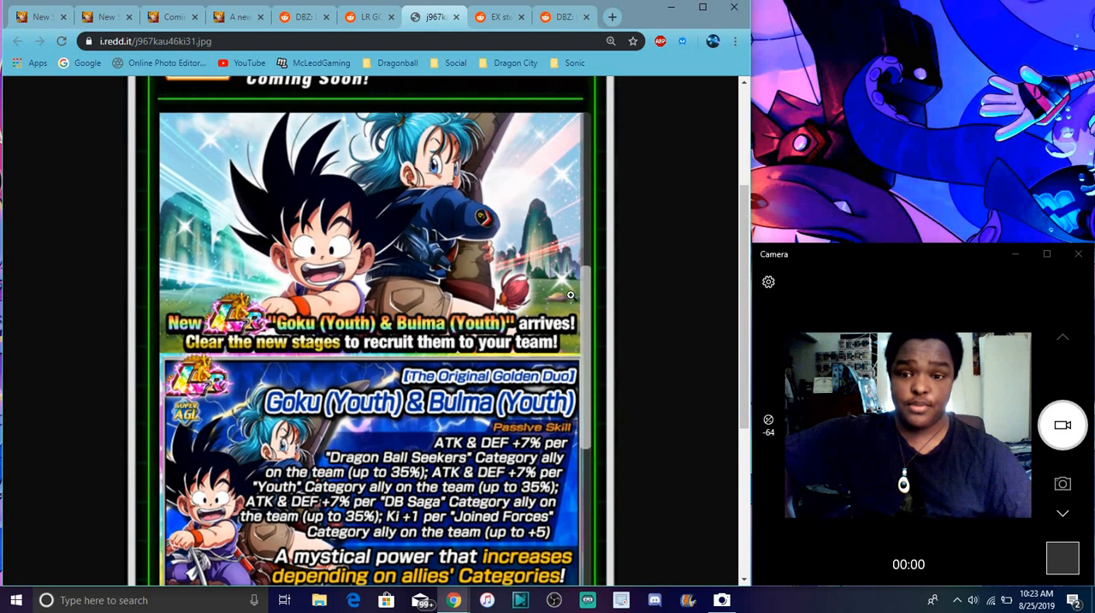
scroll("down", 3)
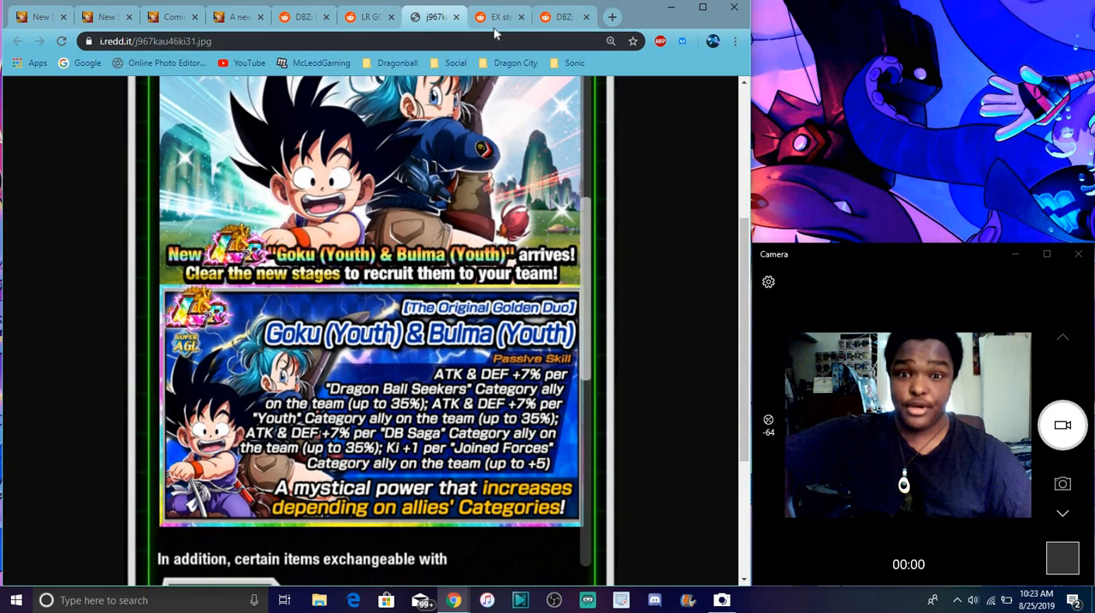
left_click(496, 17)
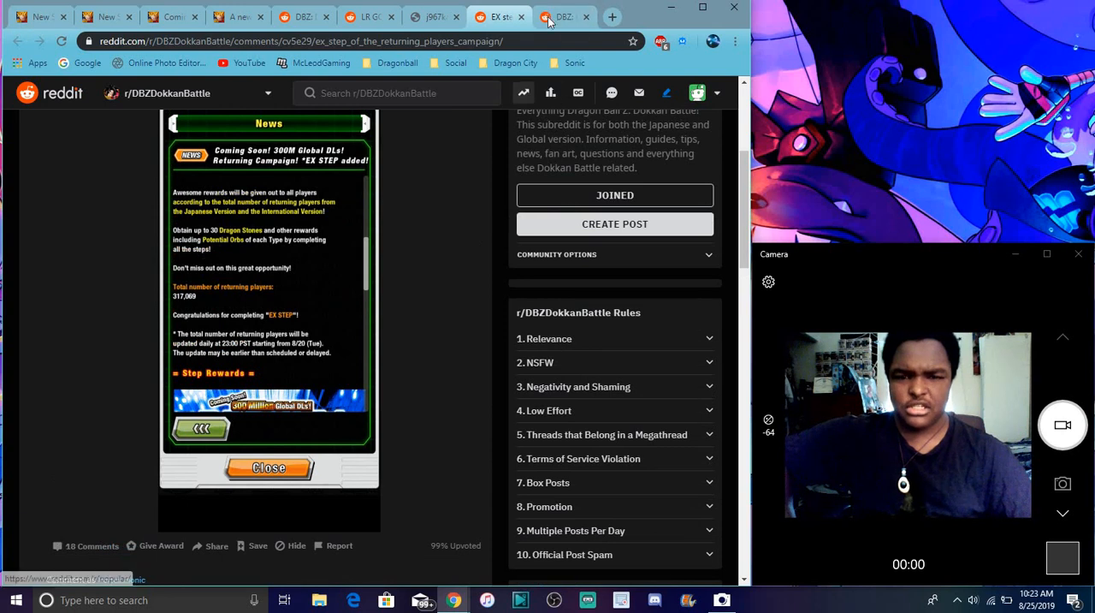
Glance at the JPN Official feed's Goku and Gohan post, then return to the enlarged Goku & Bulma news image.
left_click(563, 17)
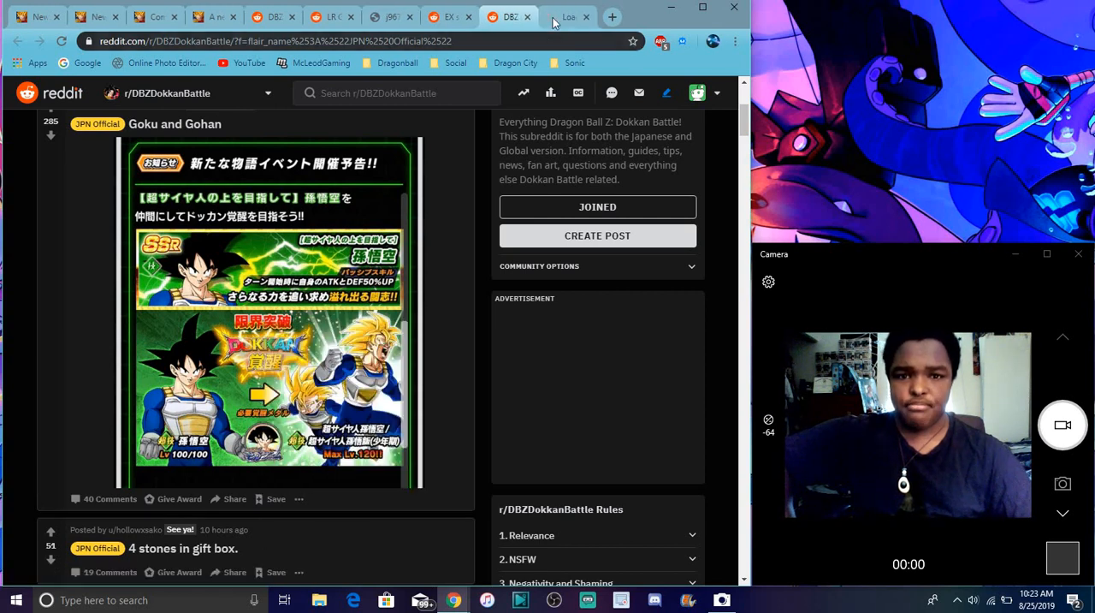
left_click(174, 123)
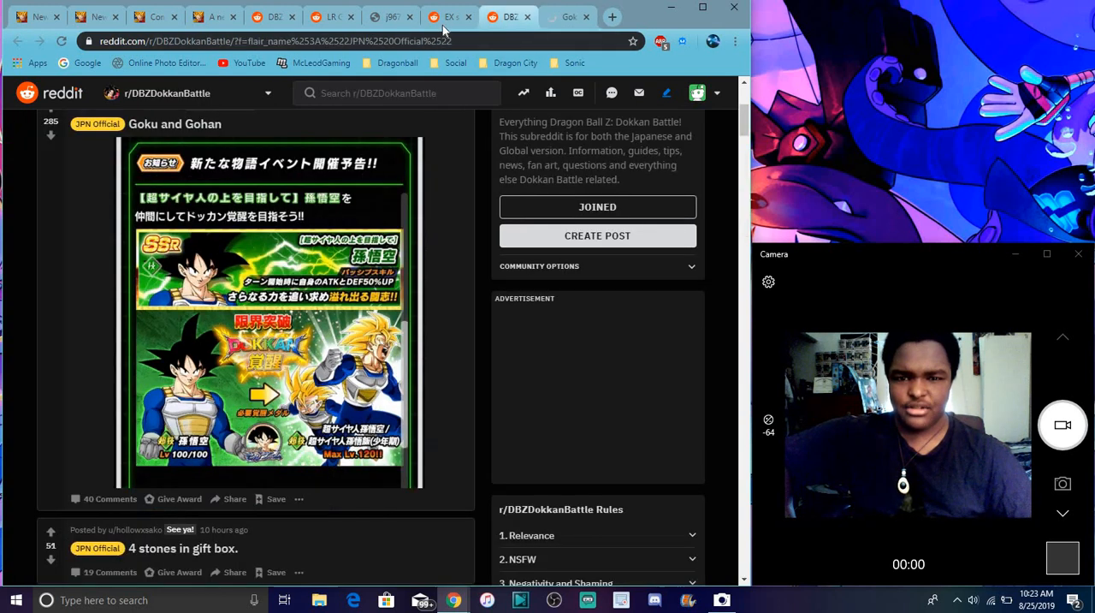
left_click(449, 17)
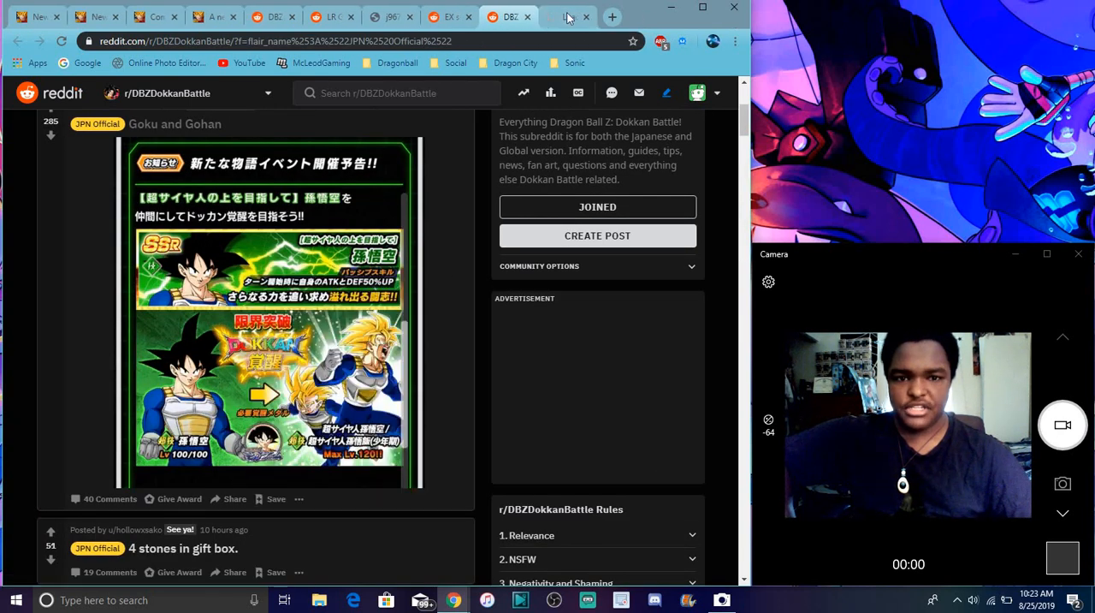
left_click(391, 17)
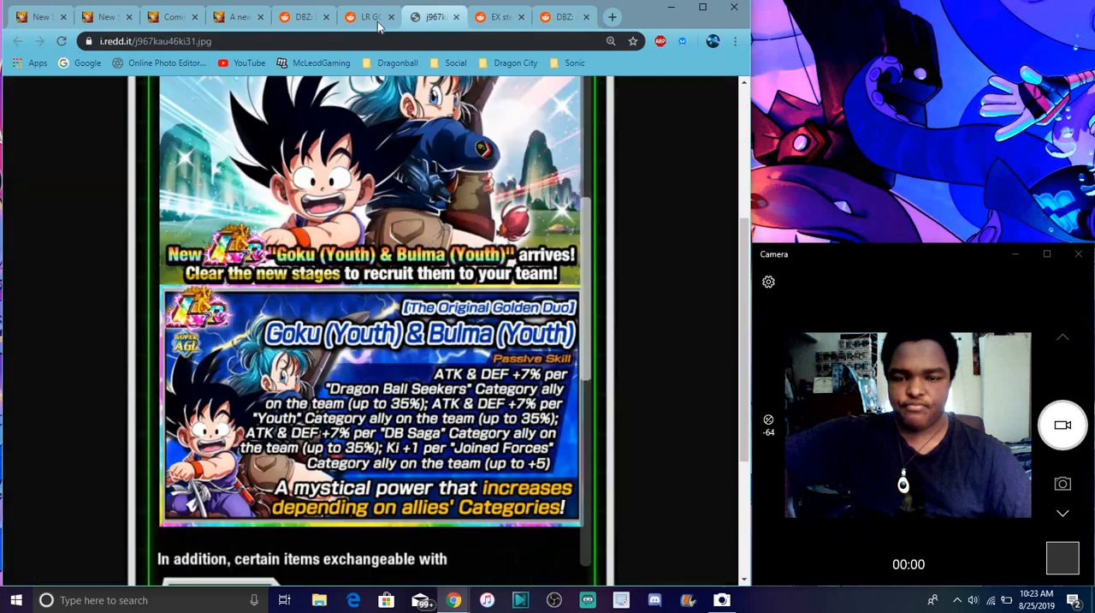